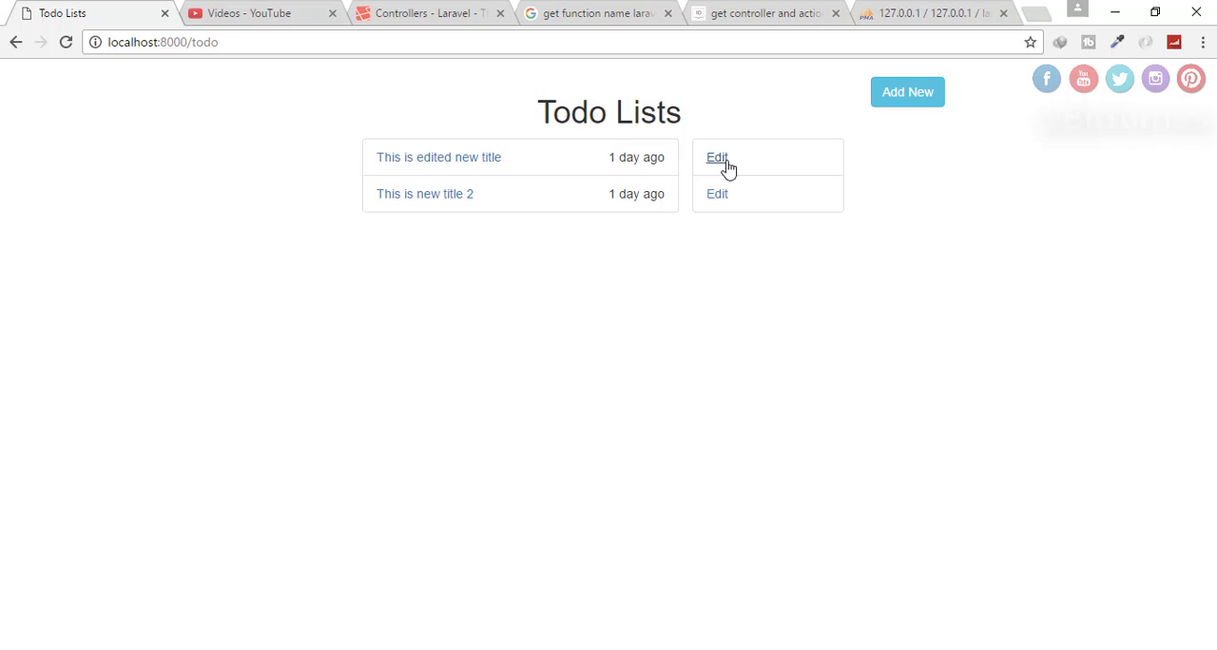
mouse_move(722, 192)
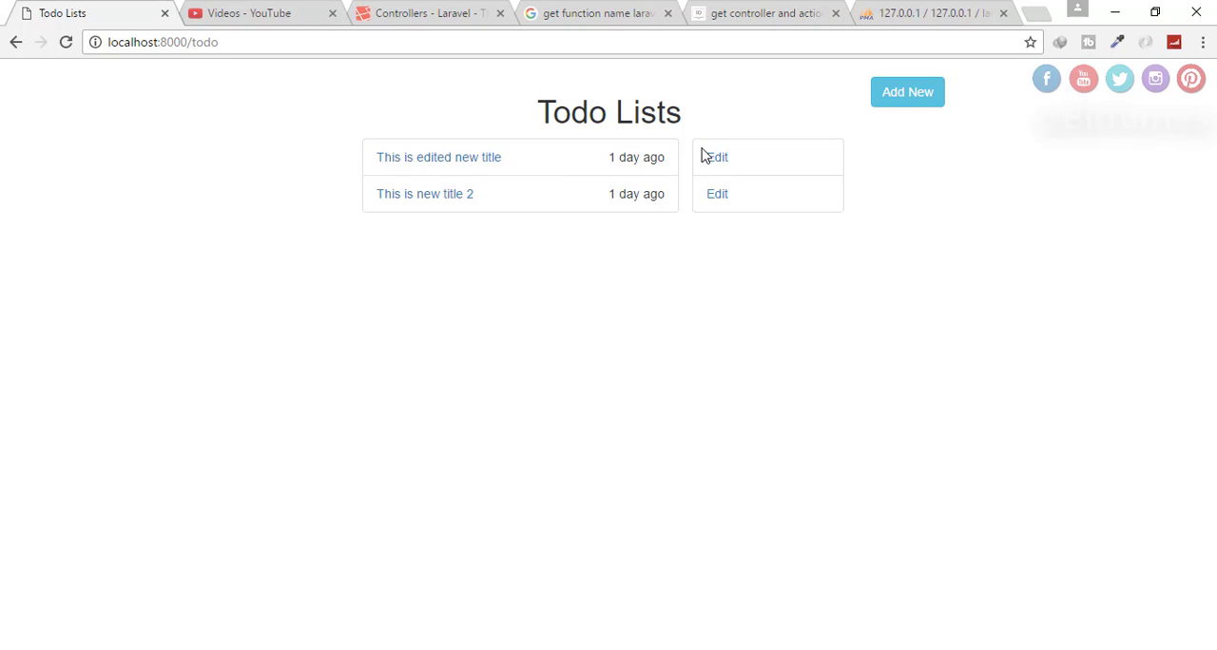
mouse_move(718, 164)
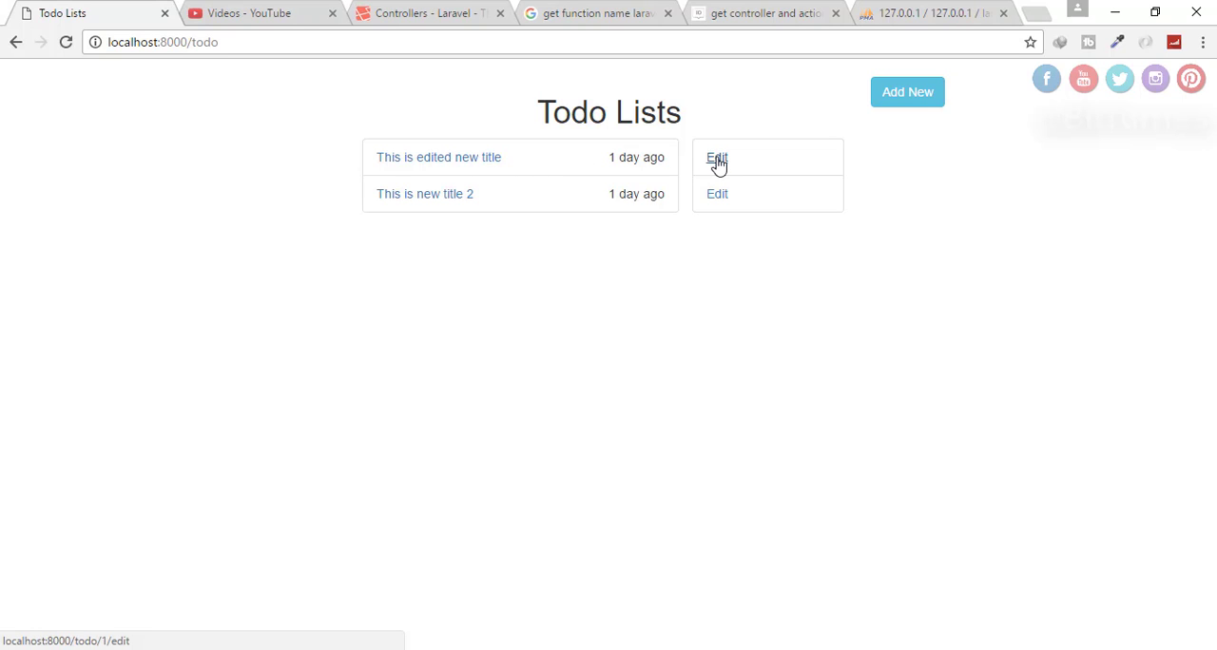
Step: Resubmit the first todo's edit form and return to the Todo Lists page
left_click(717, 157)
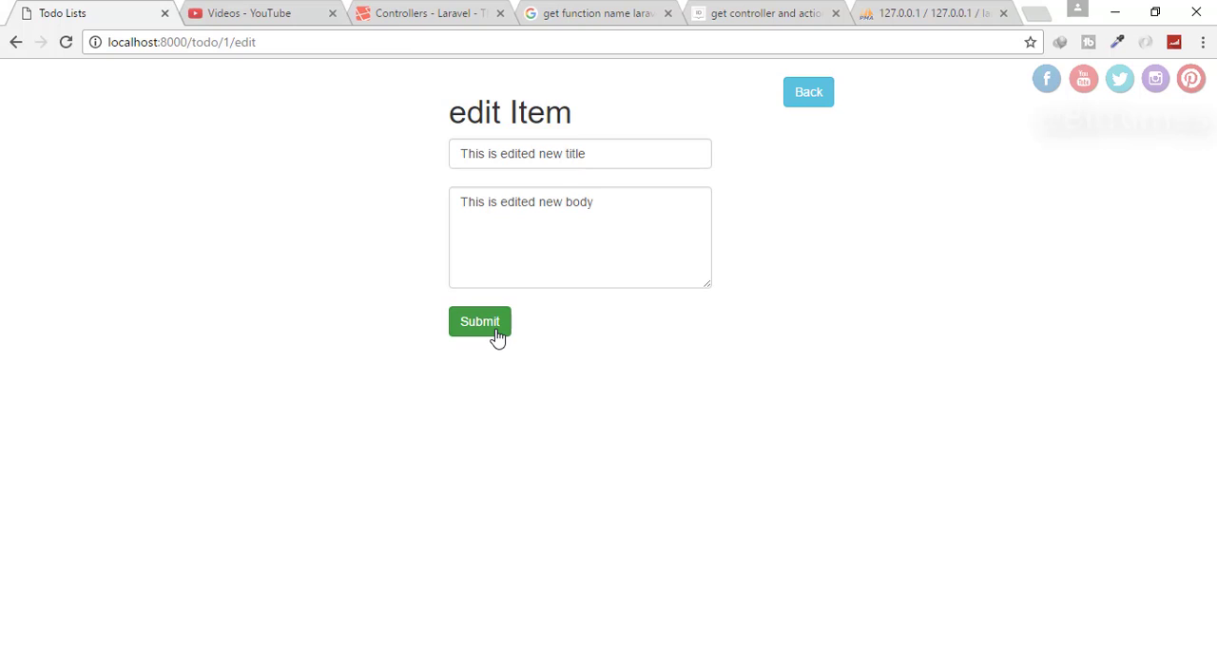
left_click(479, 322)
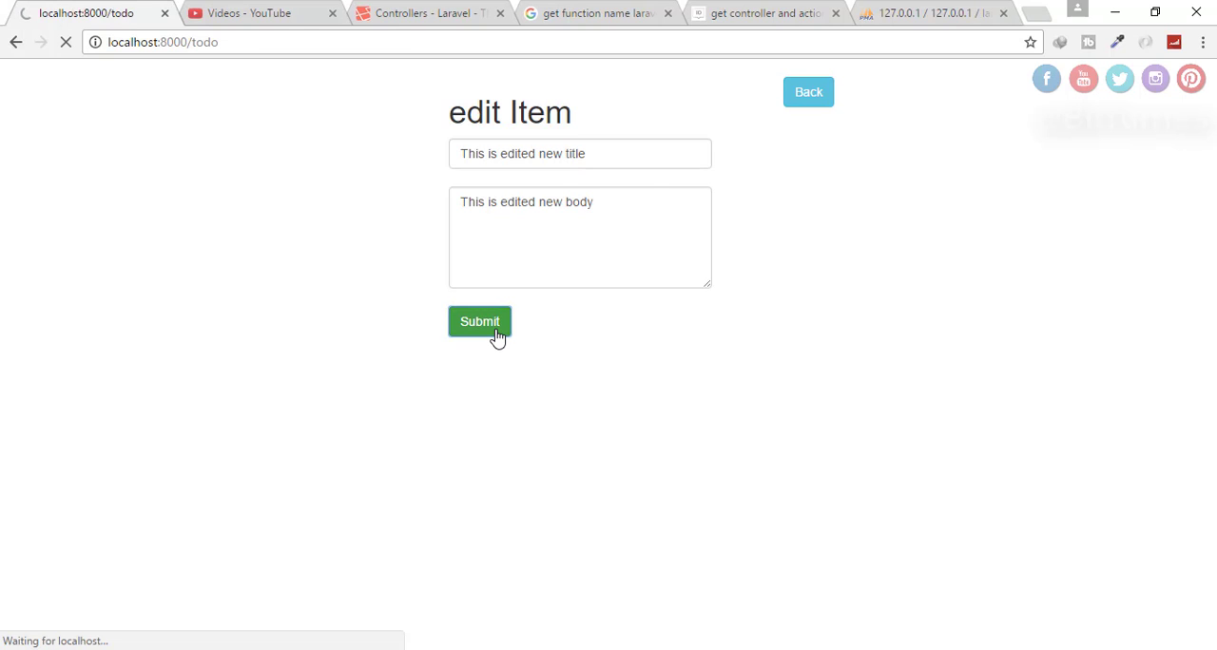
left_click(479, 322)
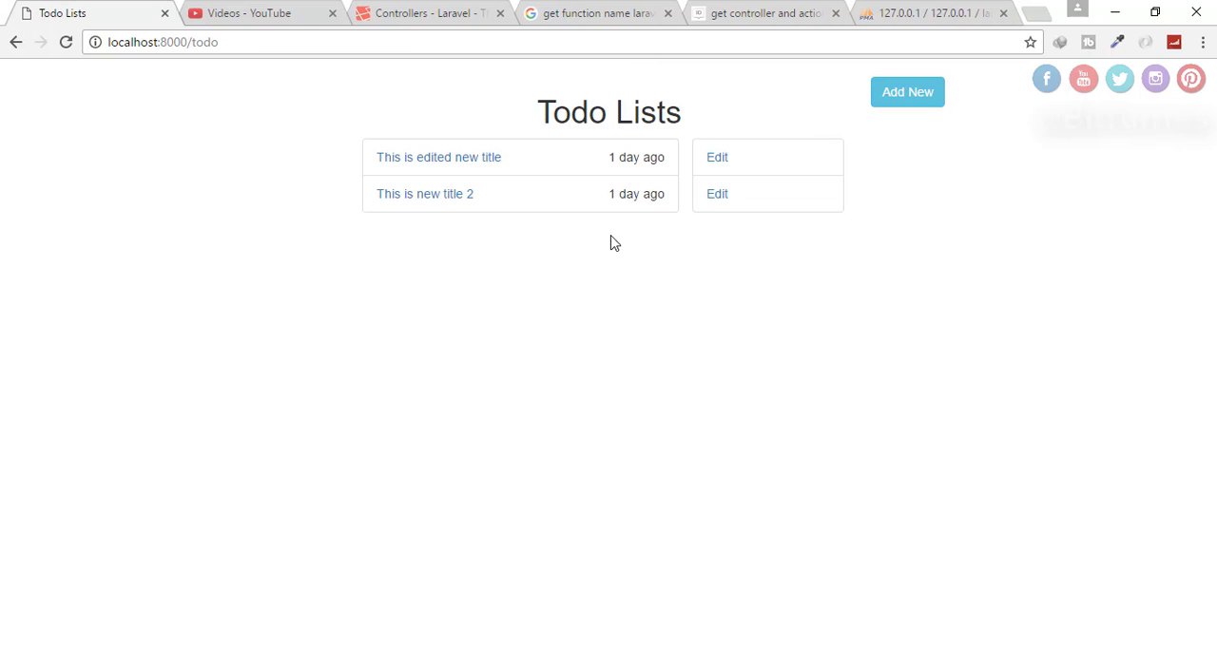
mouse_move(628, 112)
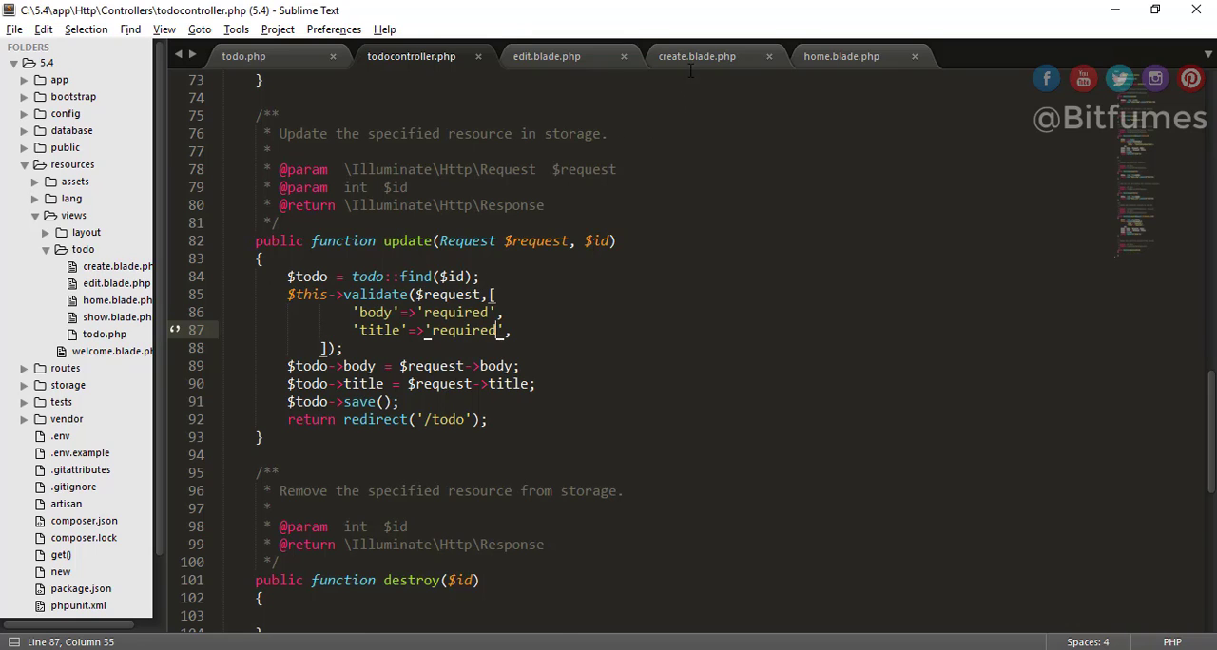
left_click(696, 56)
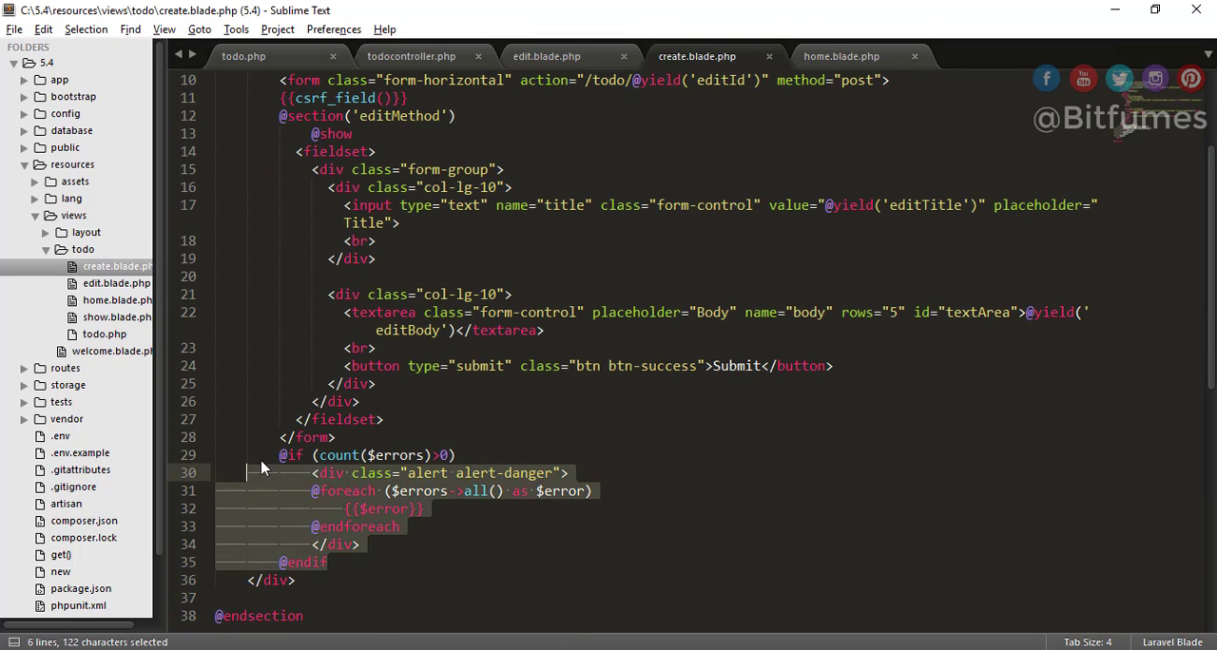
left_click(547, 56)
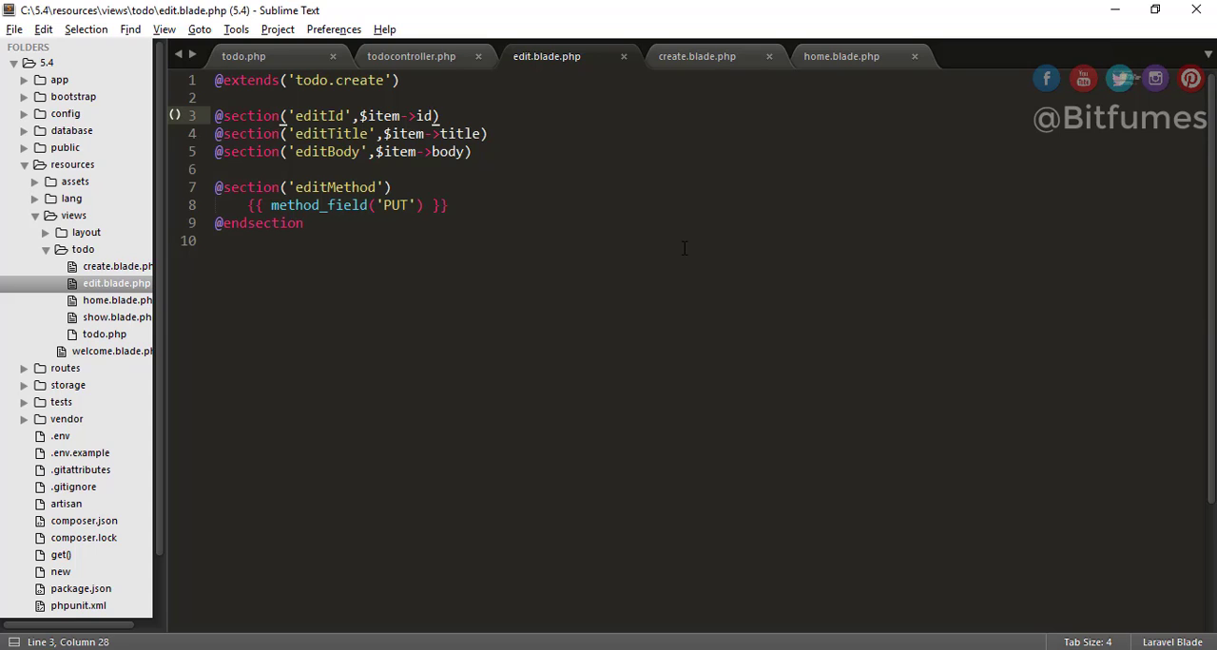
mouse_move(674, 69)
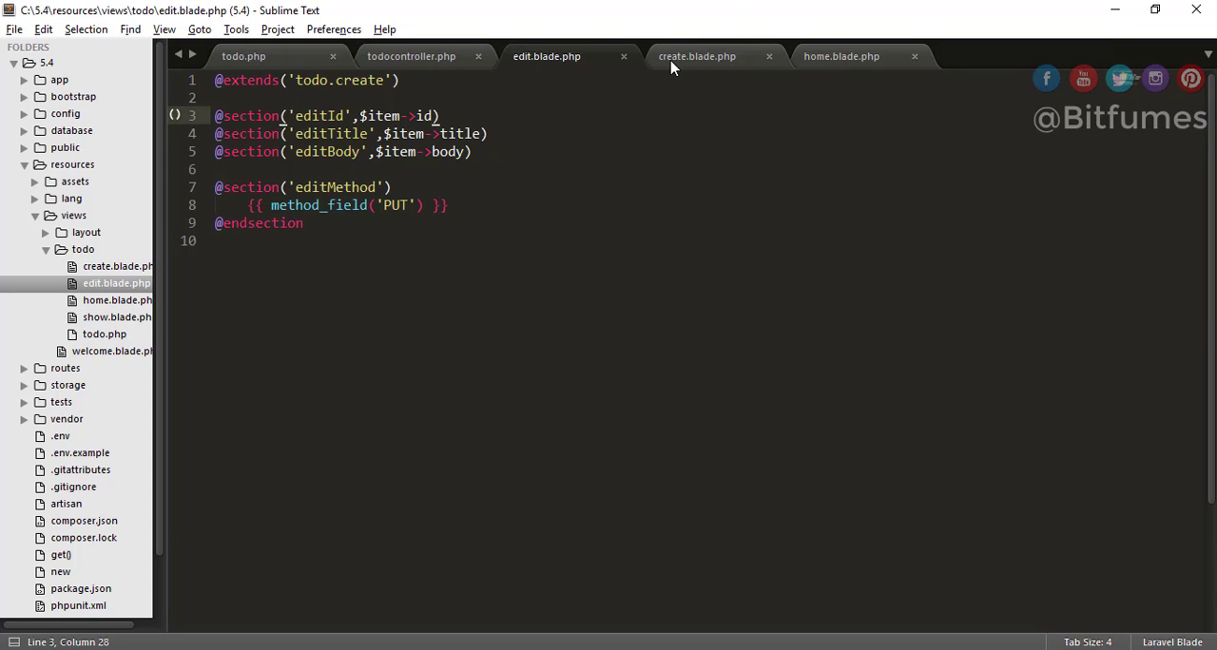
left_click(697, 56)
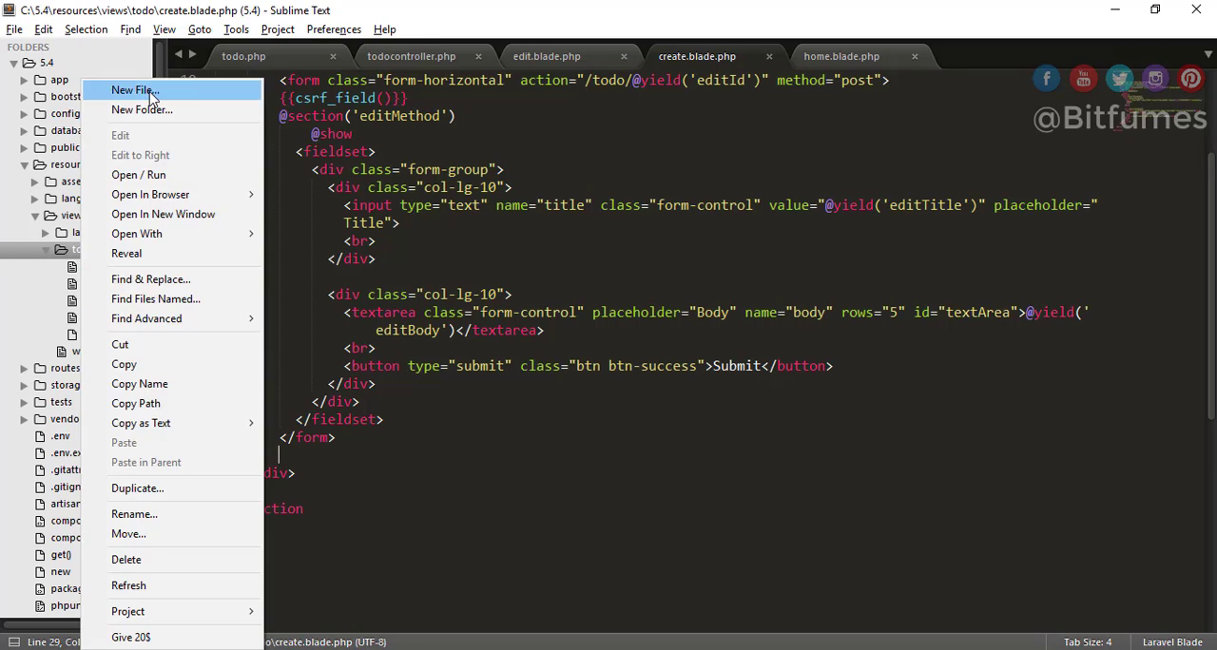
Step: Create a new file partials/errors.blade.php inside the todo folder for the error block
left_click(135, 89)
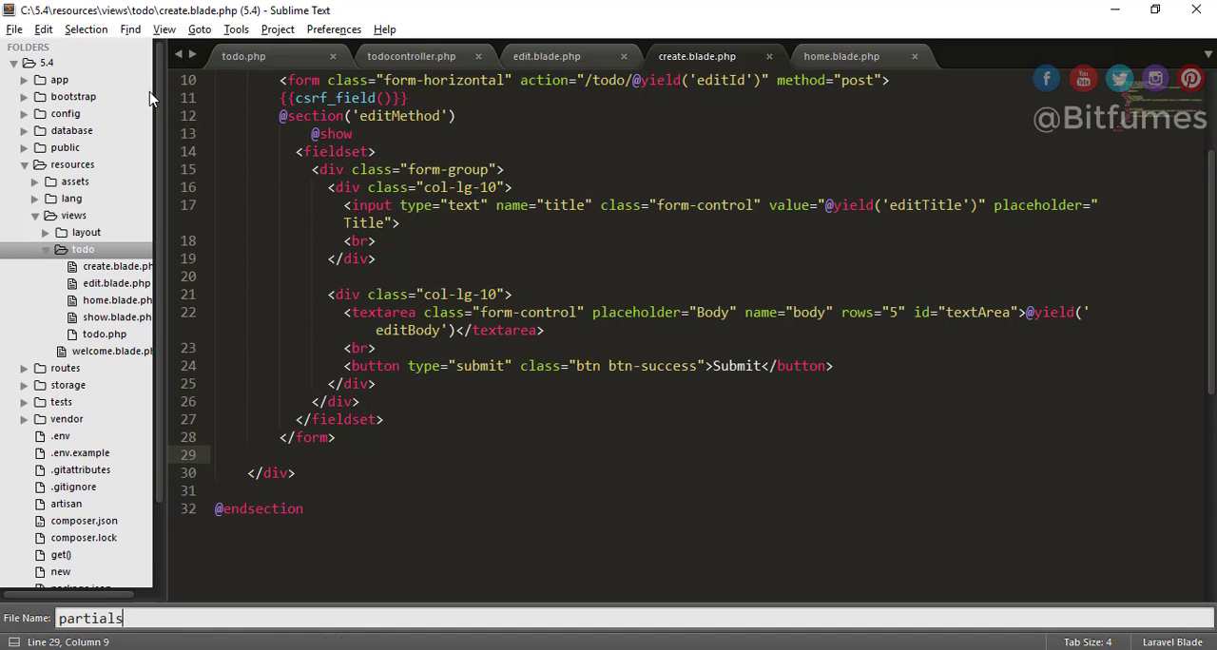
type("/")
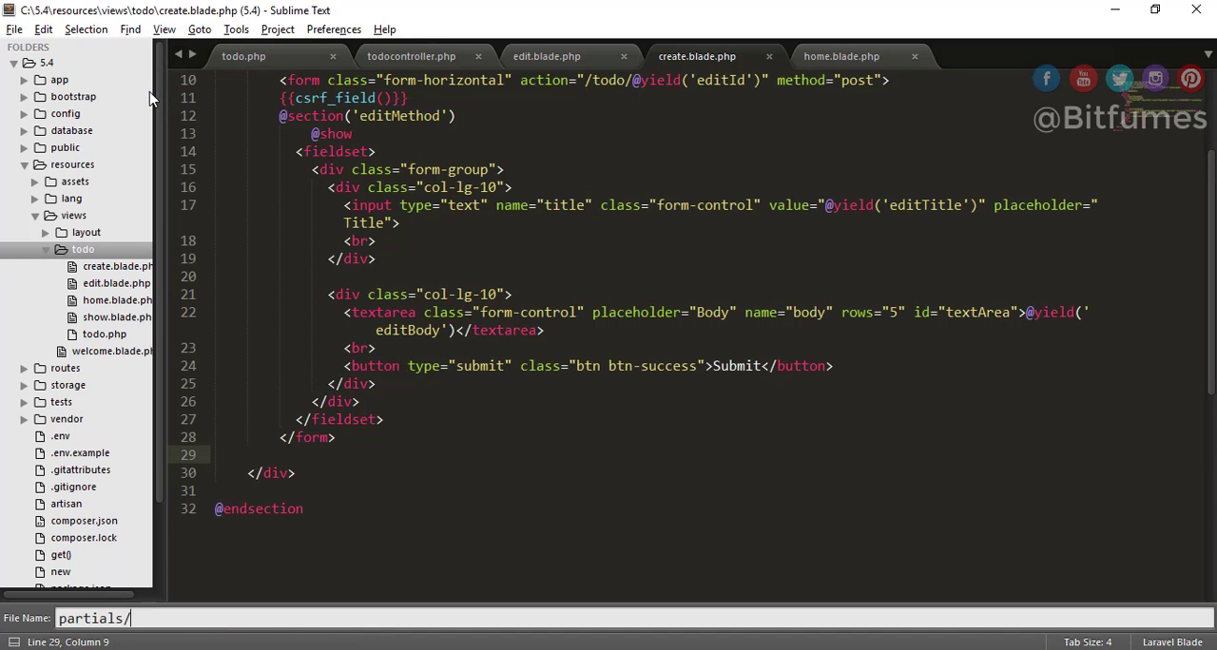
type("errors.bl")
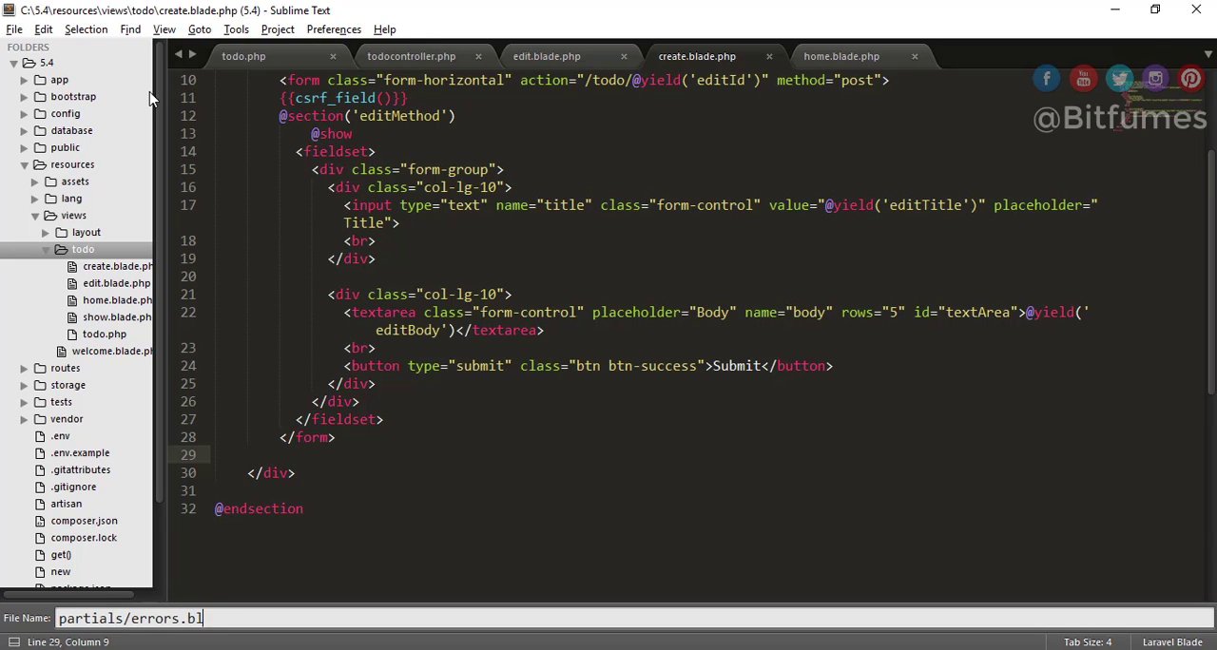
type("ade.php")
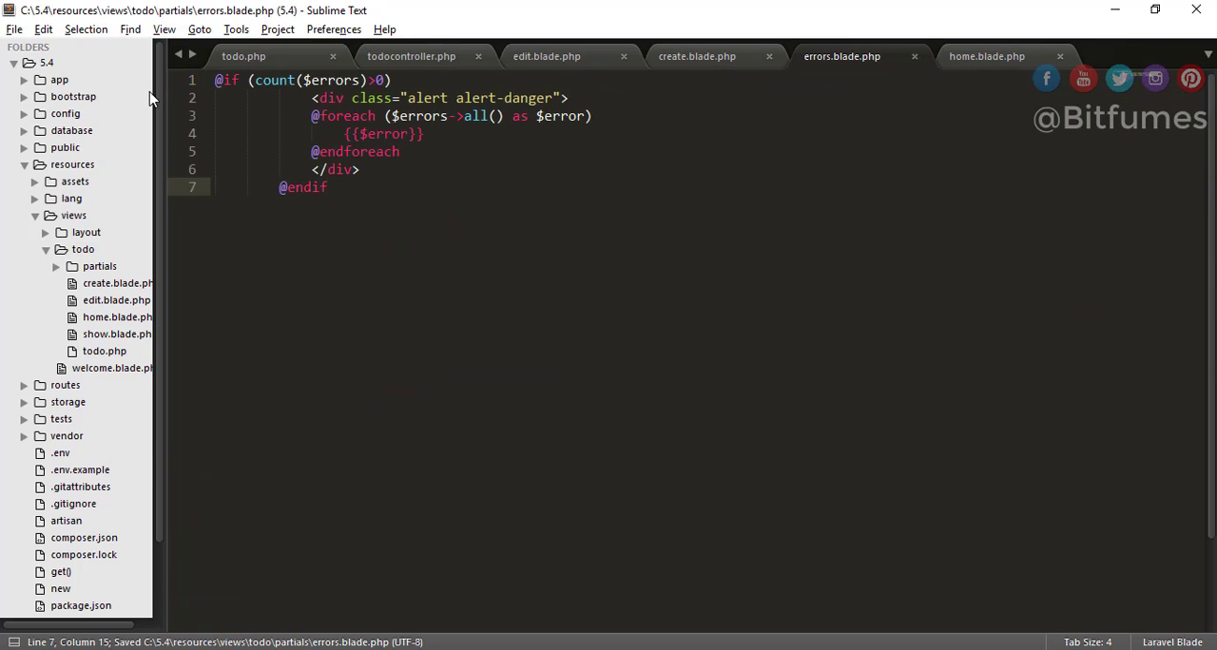
left_click(697, 56)
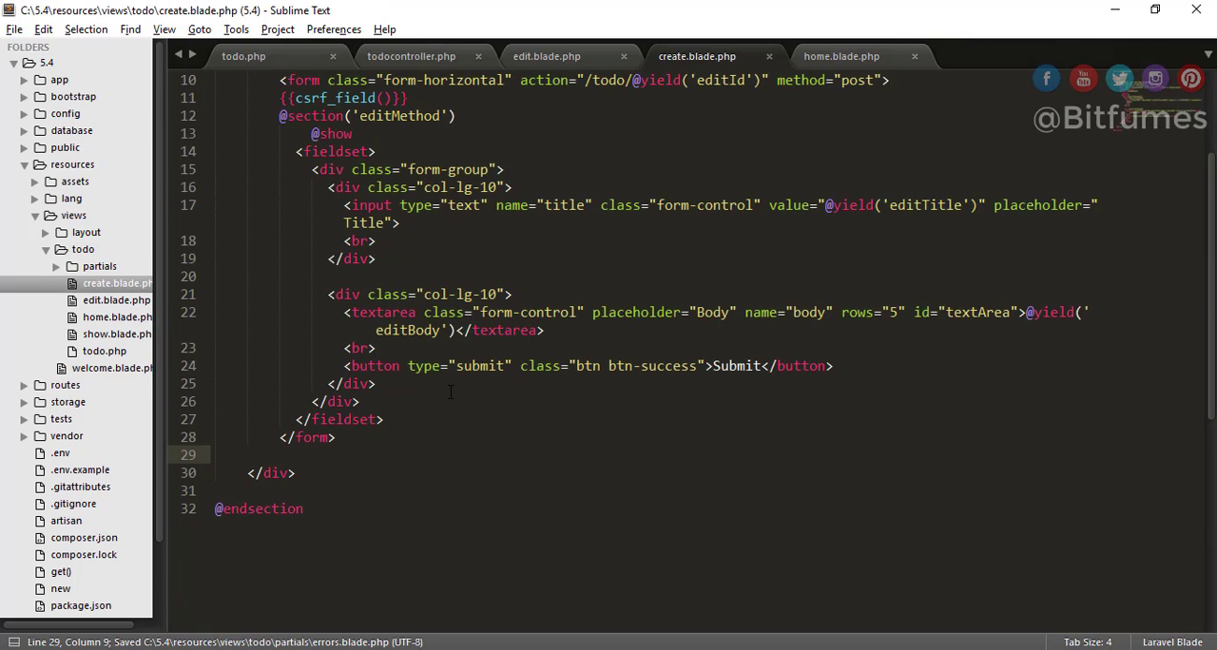
type("@i")
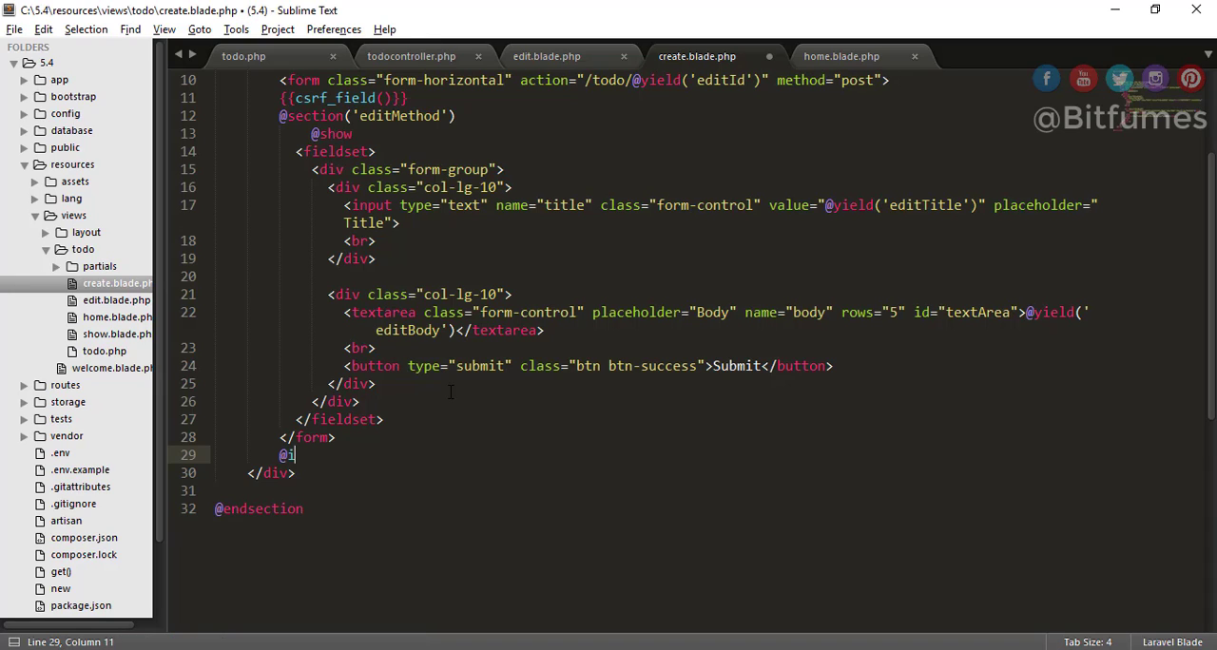
type("nclude()")
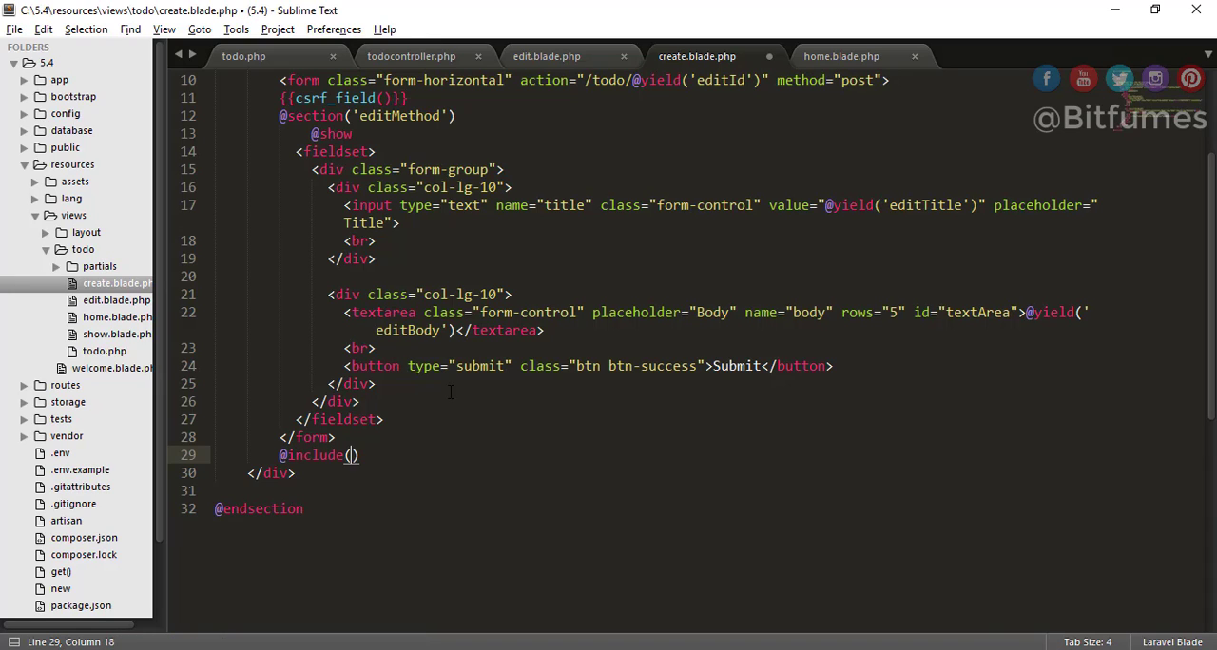
type("'")
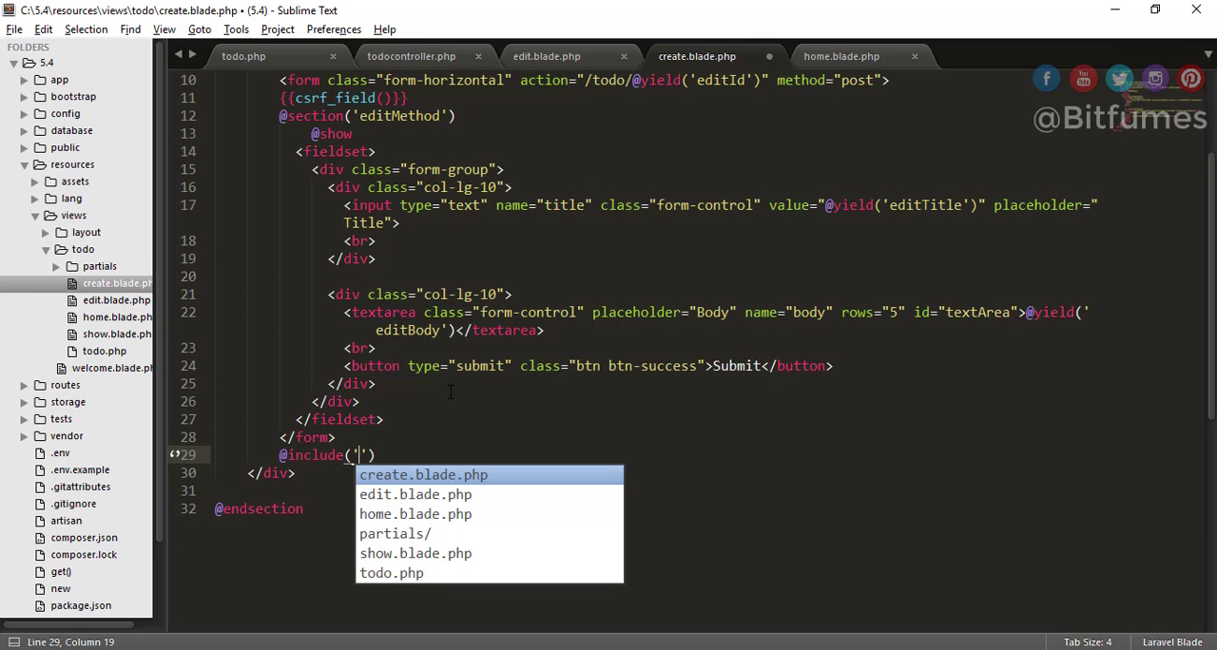
type("todo.par")
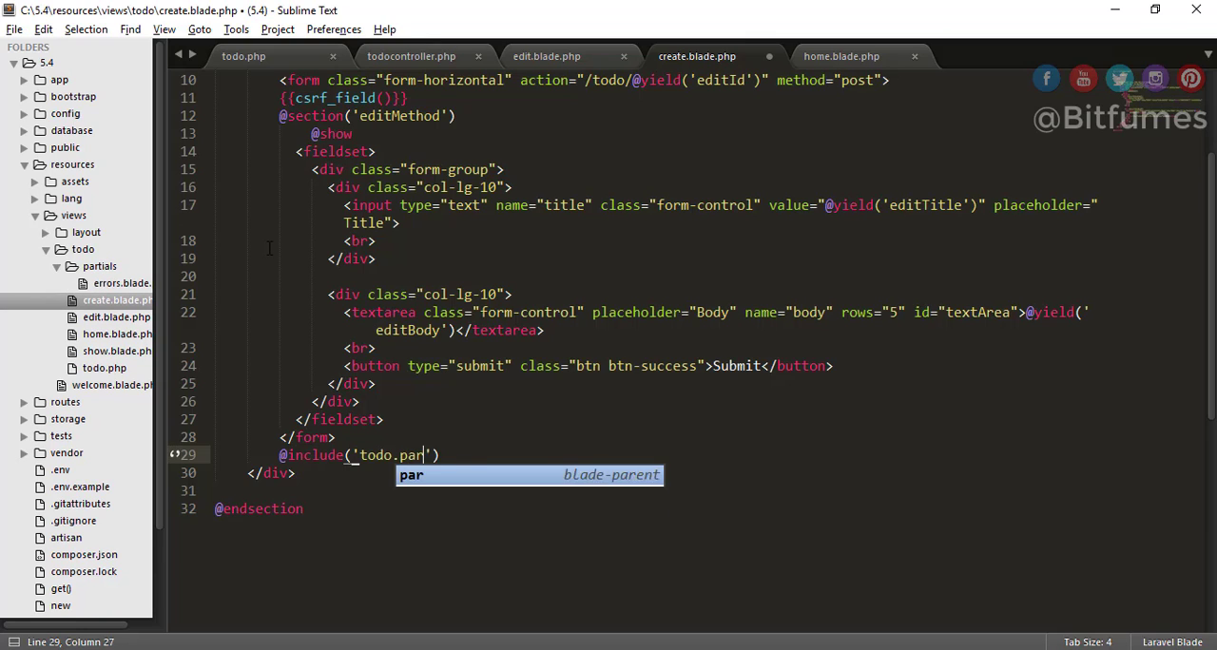
type("tials.err")
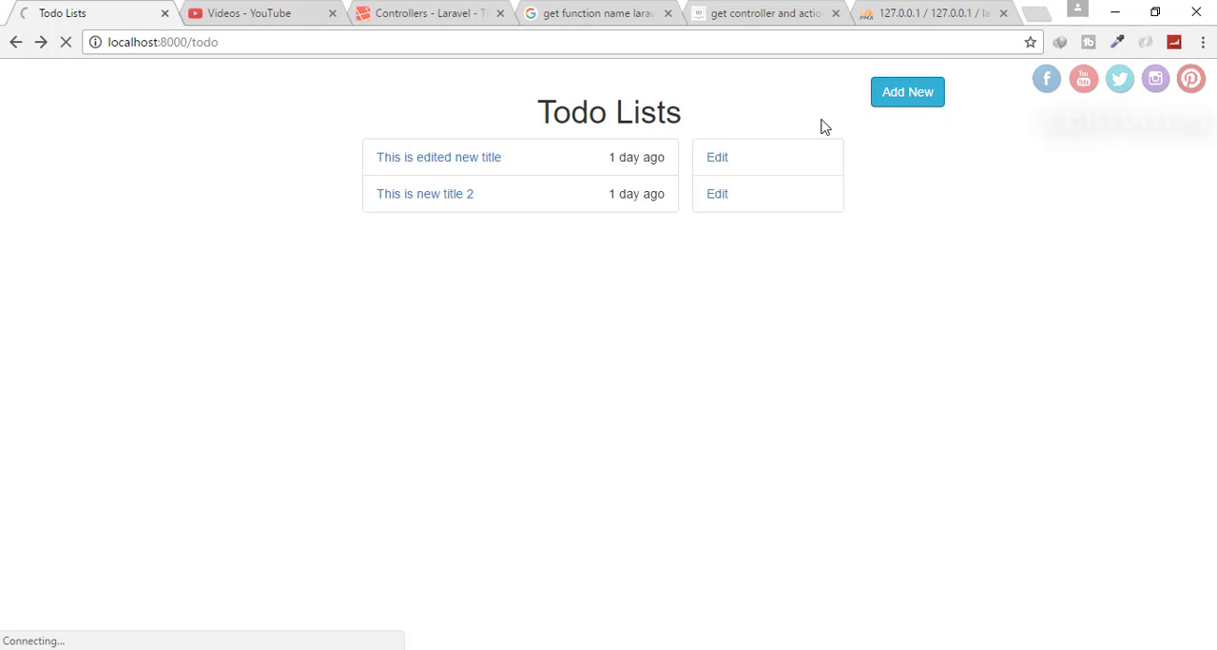
Step: Submit the Add New item form empty to trigger the validation errors
left_click(907, 91)
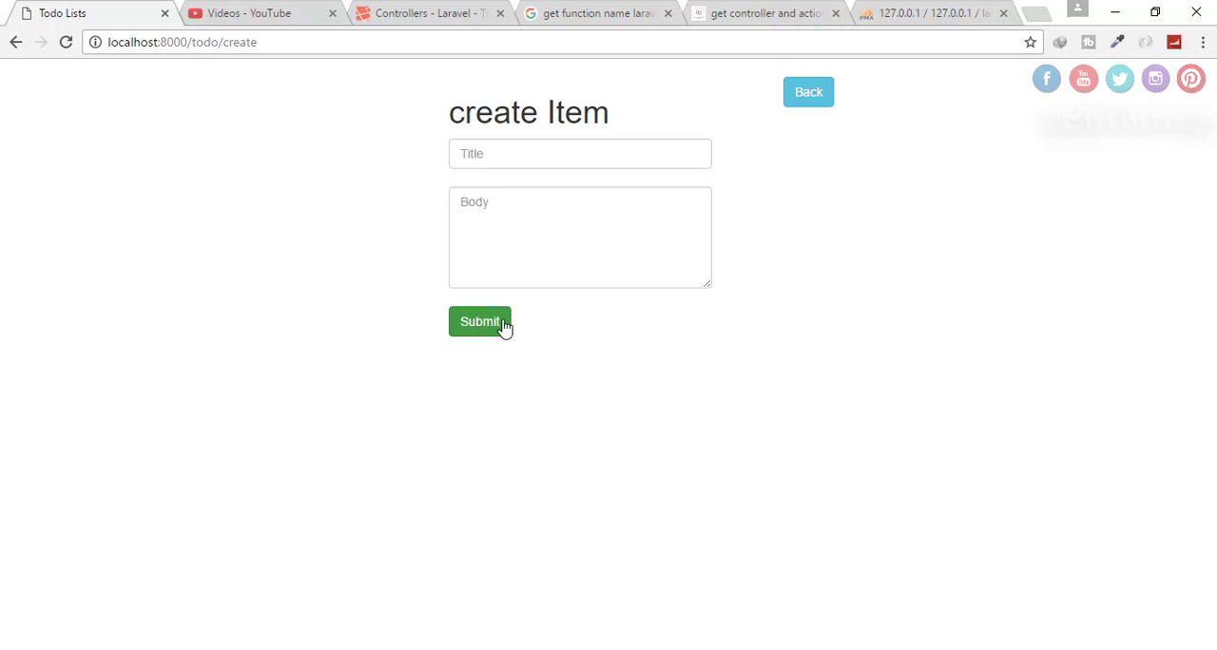
left_click(479, 322)
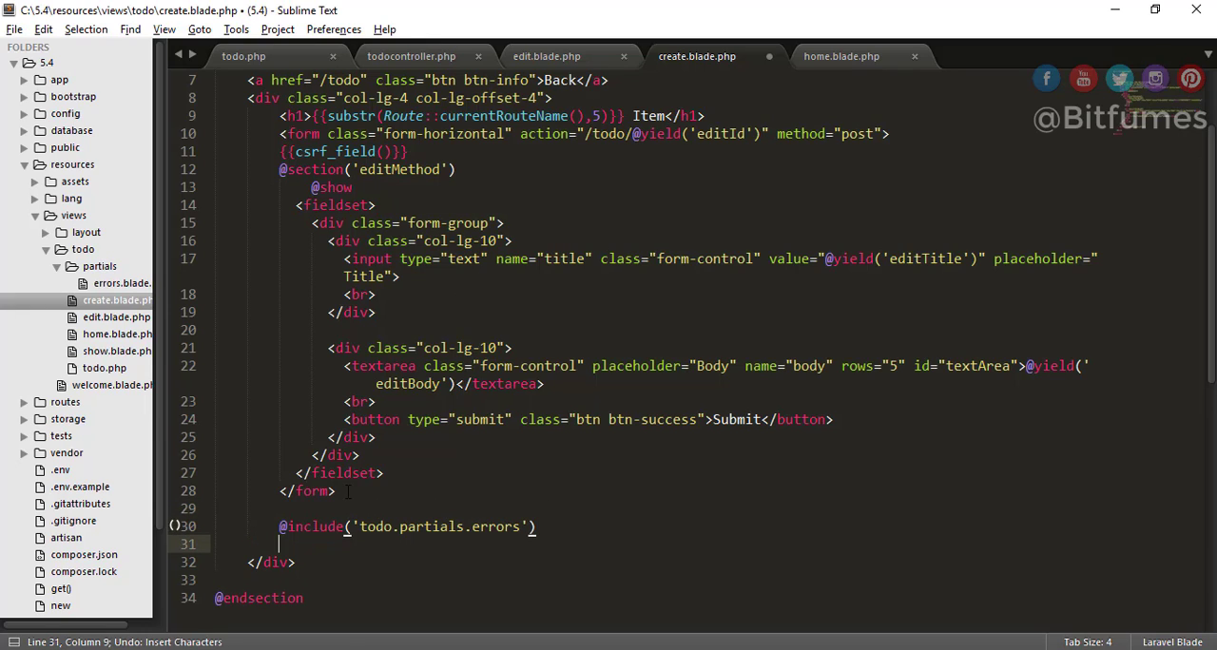
Step: Save create.blade.php and re-indent the alert-danger error loop in errors.blade.php
key("ctrl+s")
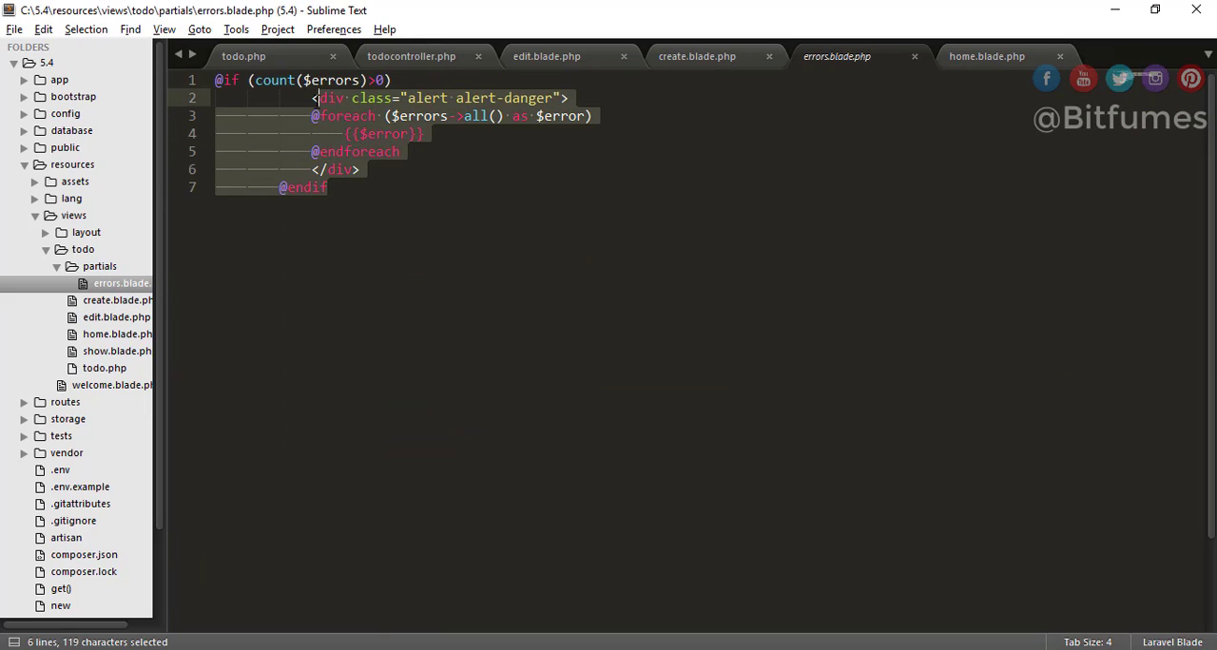
left_click(584, 174)
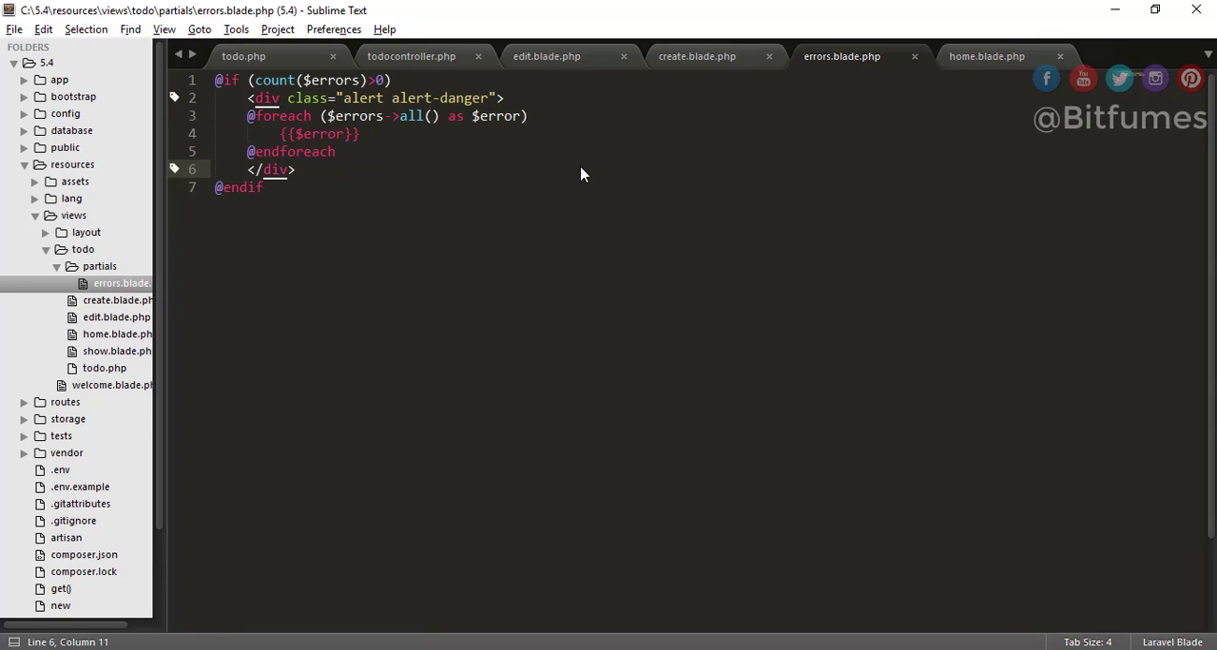
mouse_move(718, 60)
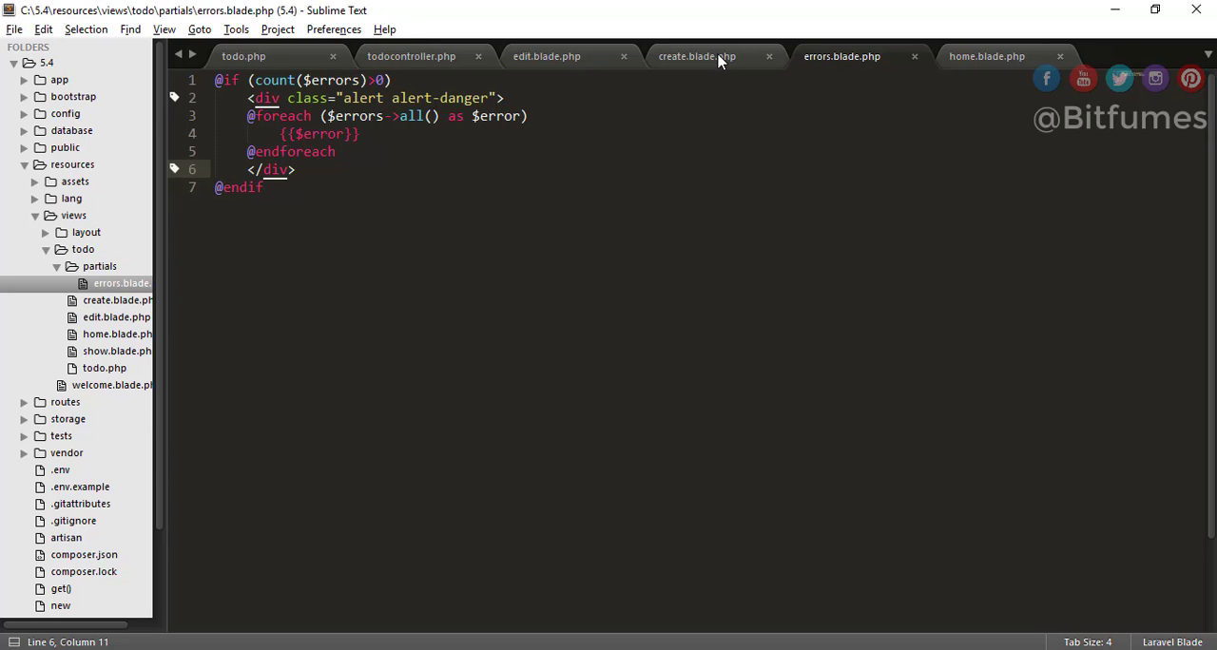
left_click(695, 56)
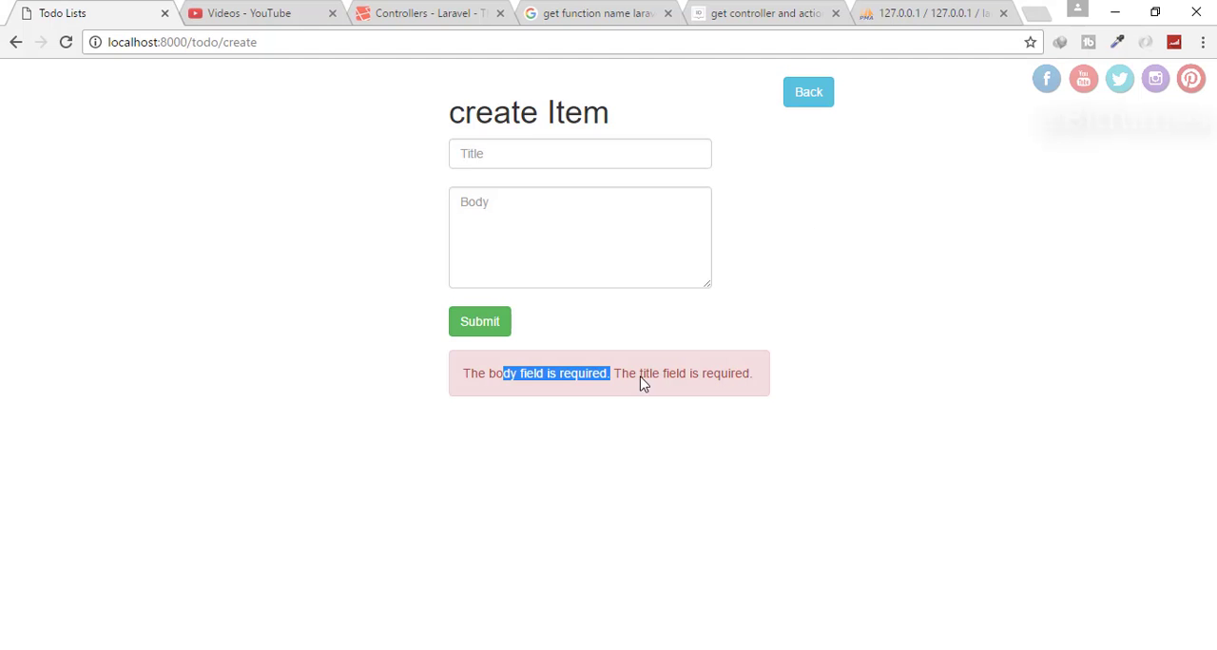
Step: Search Google for 'edit fa' and open the Font Awesome fa-pencil-square-o icon page
left_click(807, 92)
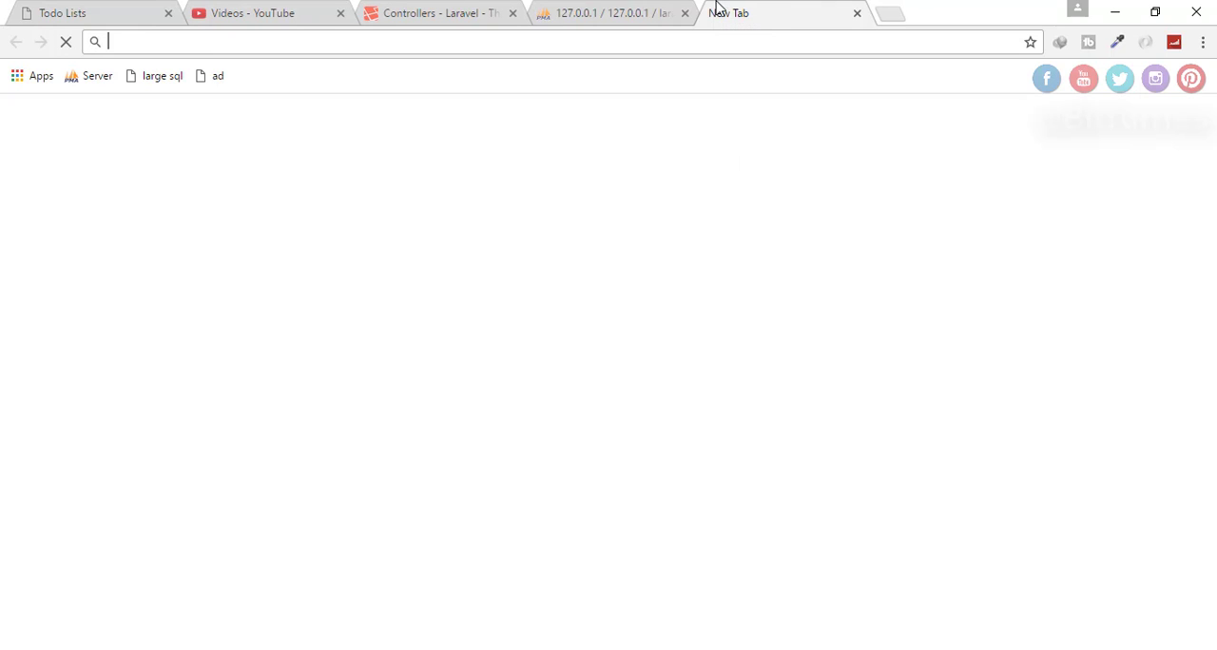
type("edit+fa&oq=edit+fa&aqs=chrome..69i57j0l5.1731j0j7&sourceid=chrome&ie=UTF-8")
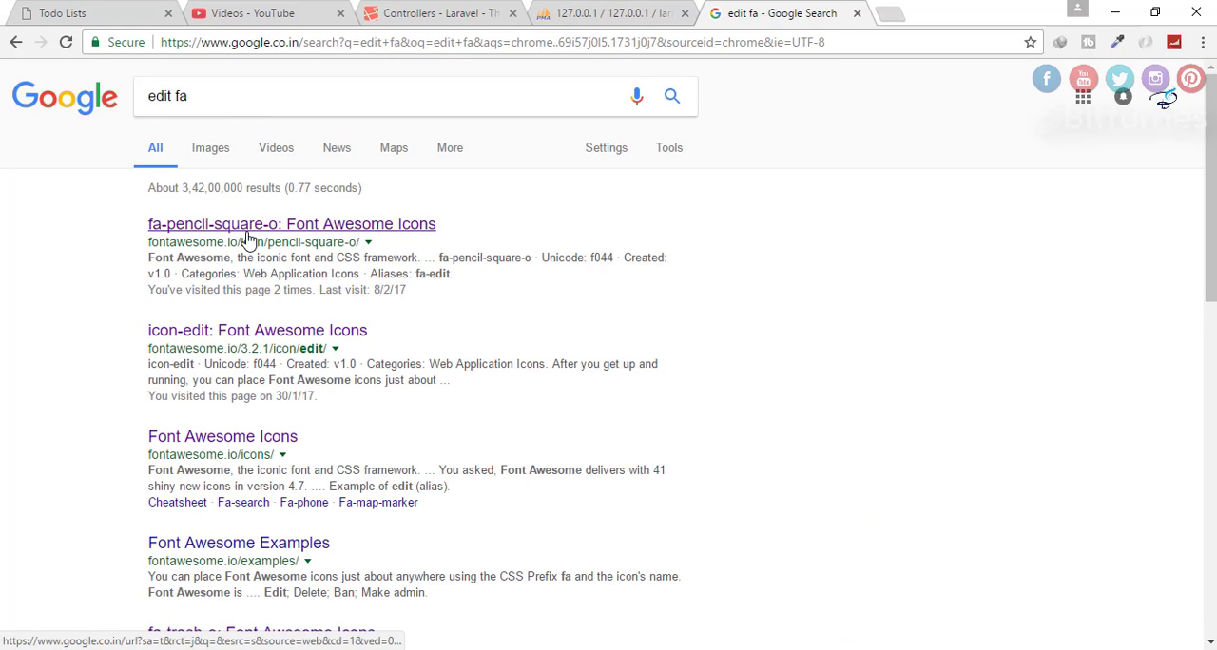
left_click(292, 223)
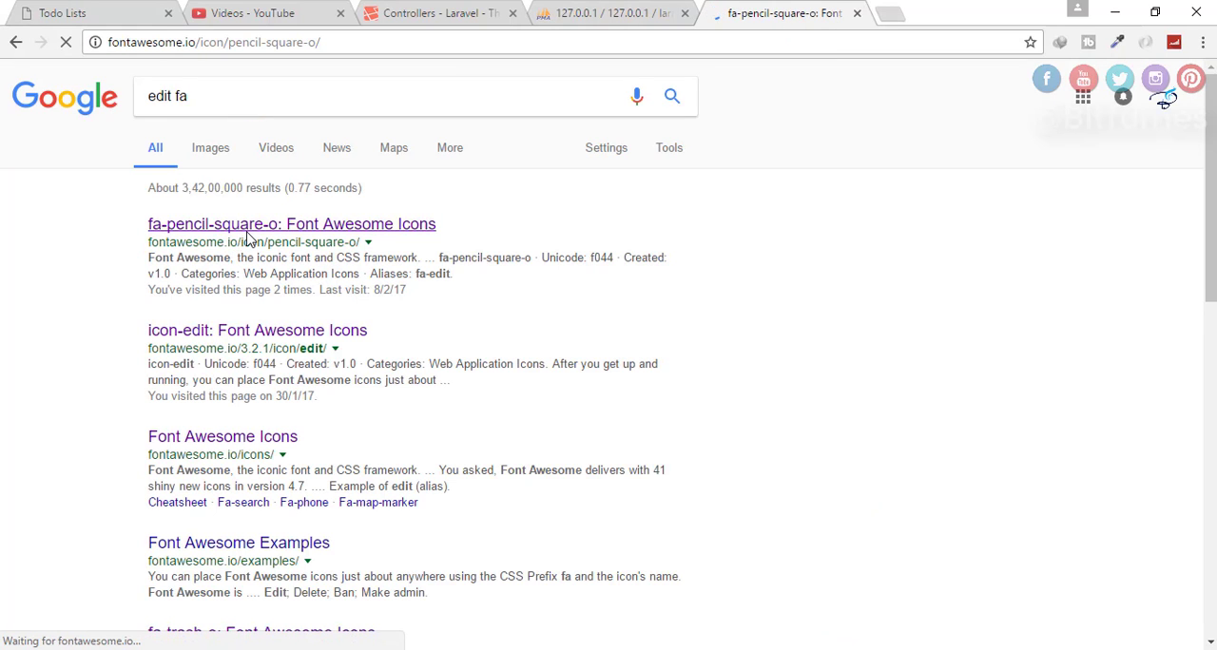
left_click(292, 224)
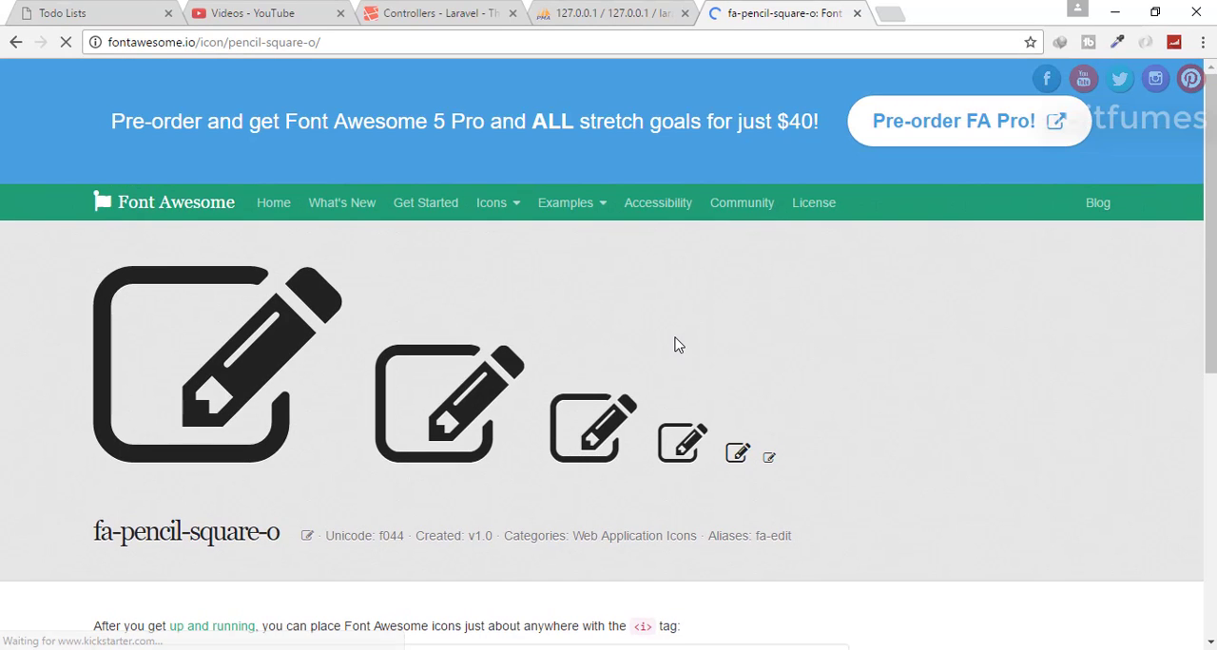
scroll("down", 3)
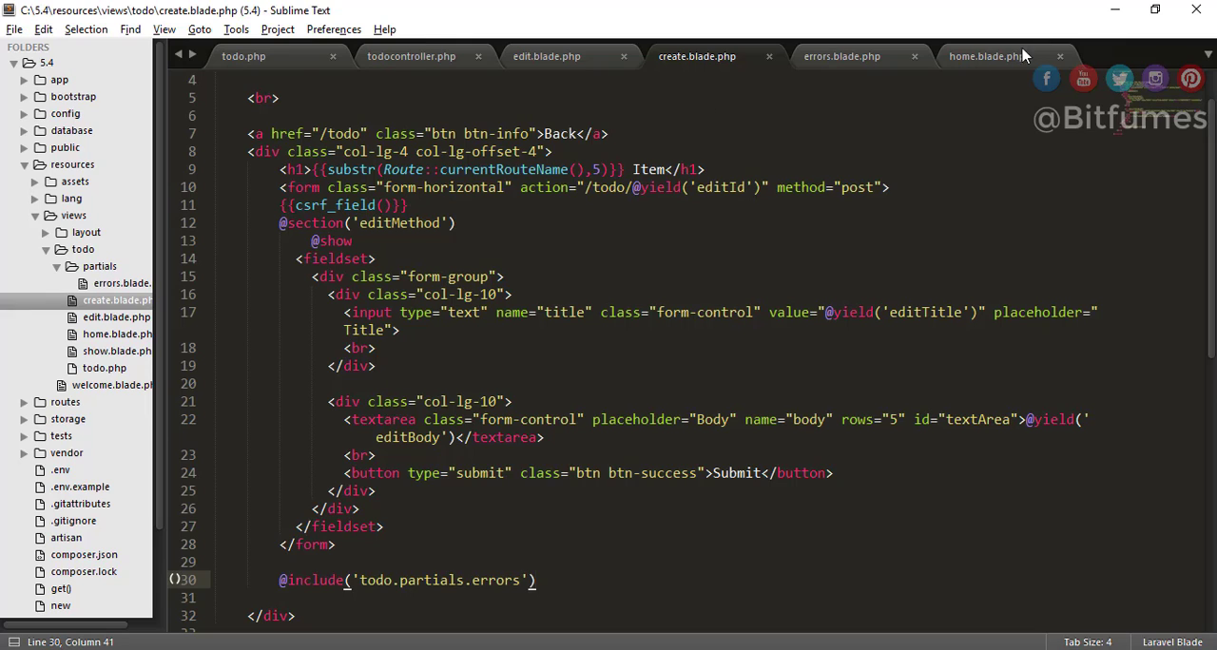
Step: Replace the Edit link text in home.blade.php with <i class="fa fa-pencil-square-o"></i> and save
left_click(988, 55)
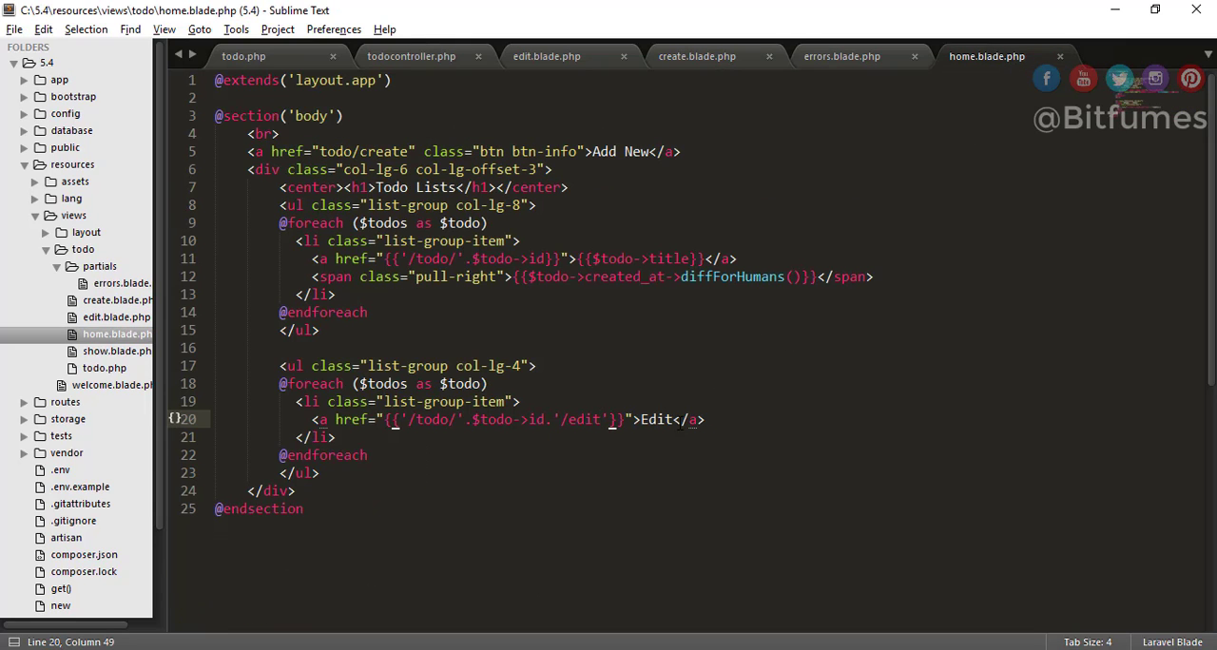
type("<i class=\"fa fa-pencil-square-o\" aria-hidden=\"true\"></i>")
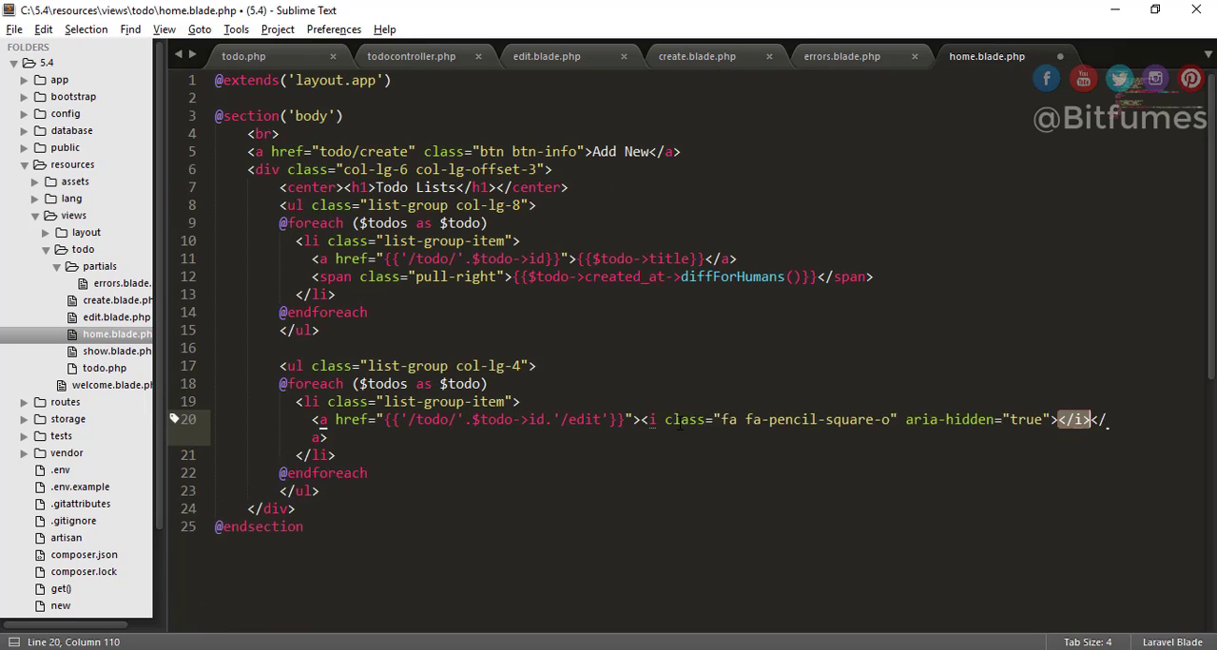
key("ctrl+s")
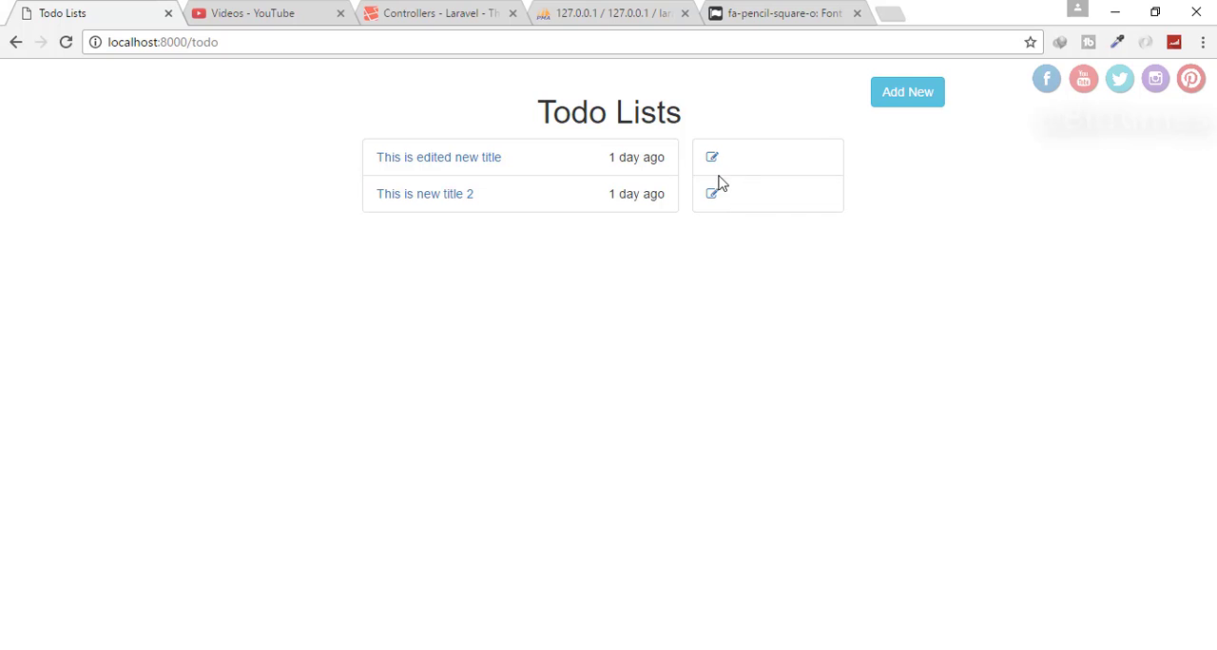
Step: Test the pencil icon in Chrome, then move to the edit view and todo controller code
left_click(710, 157)
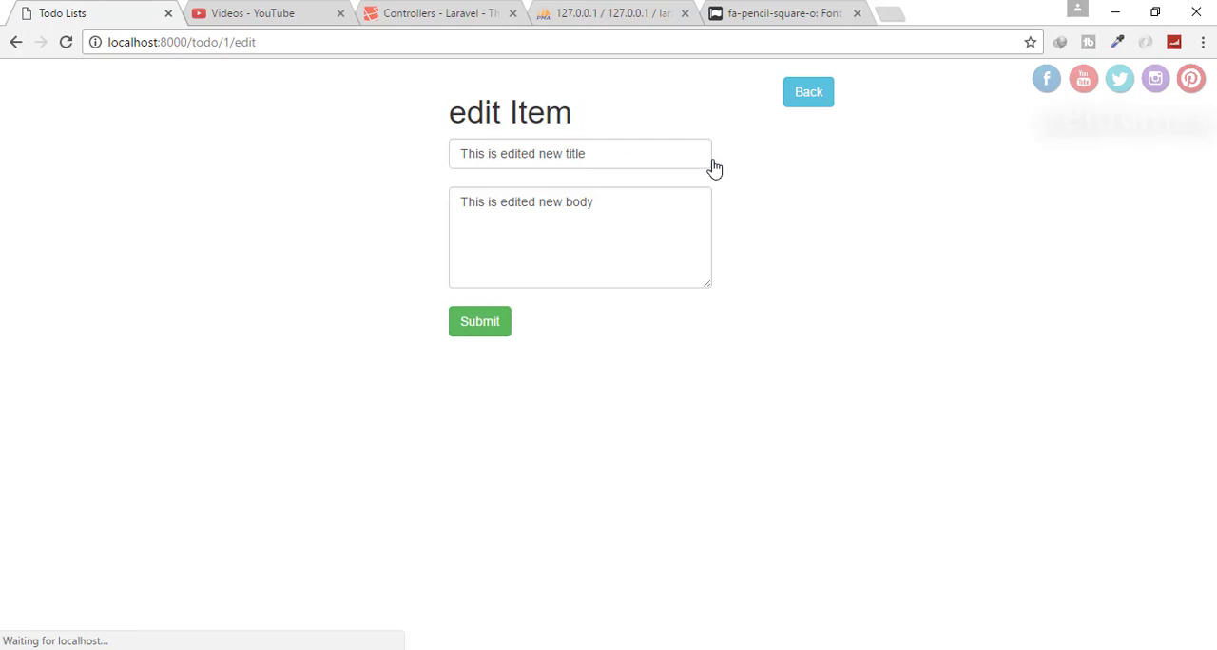
left_click(479, 321)
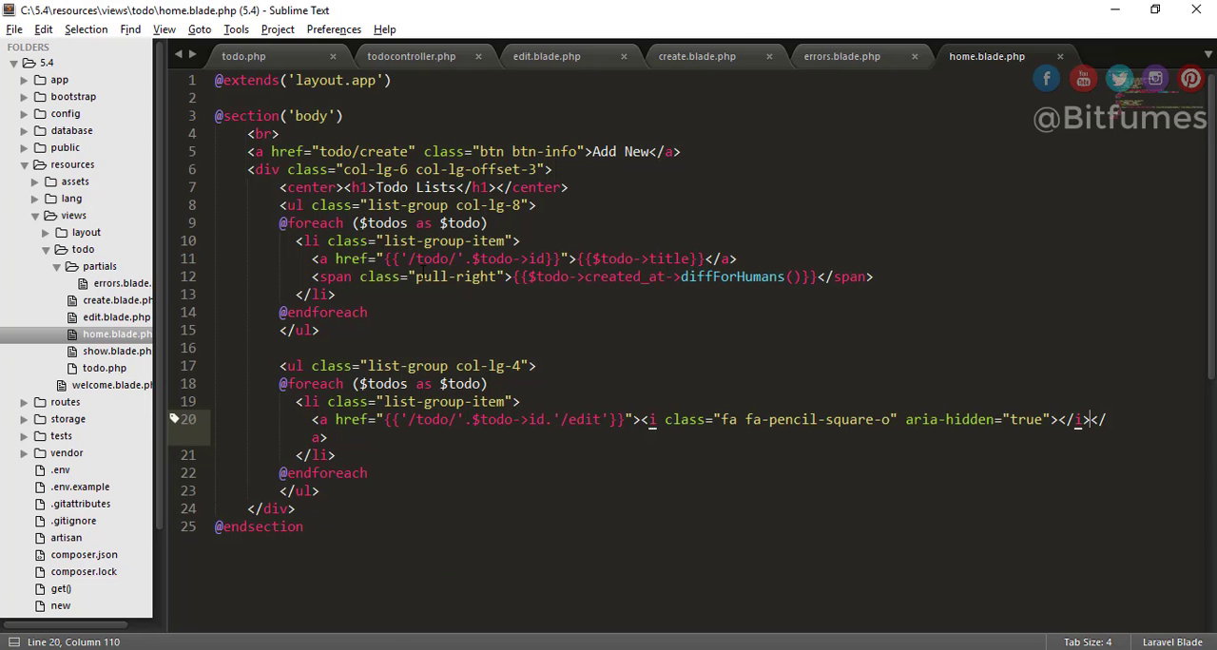
left_click(553, 56)
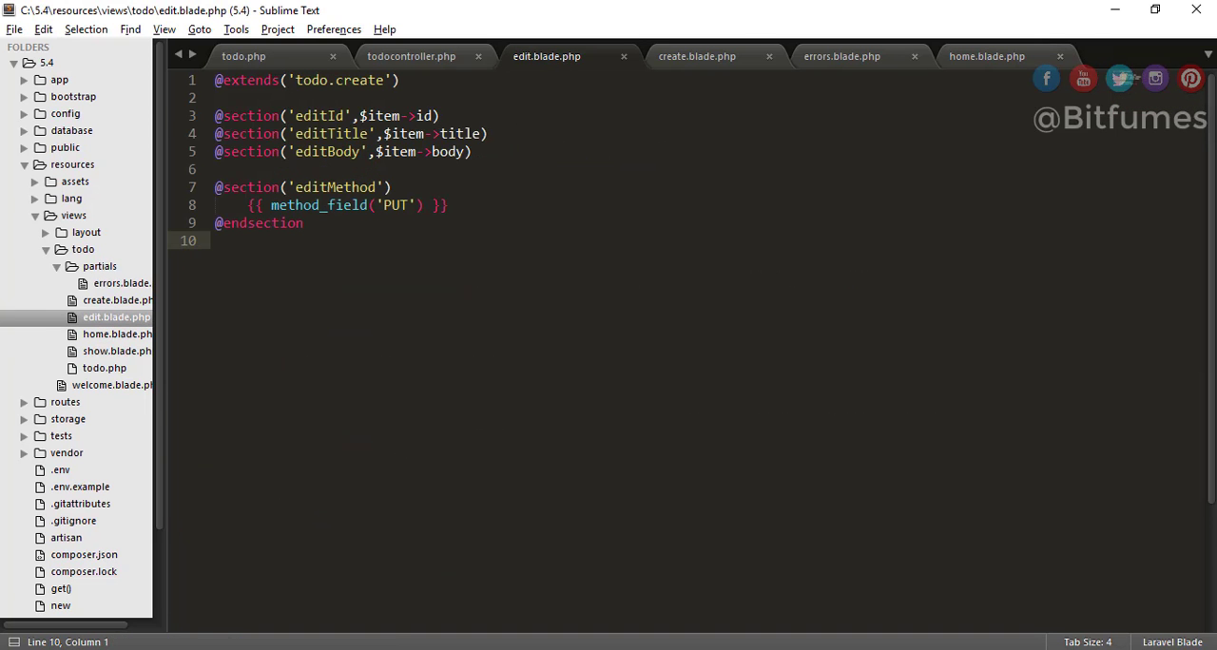
left_click(410, 56)
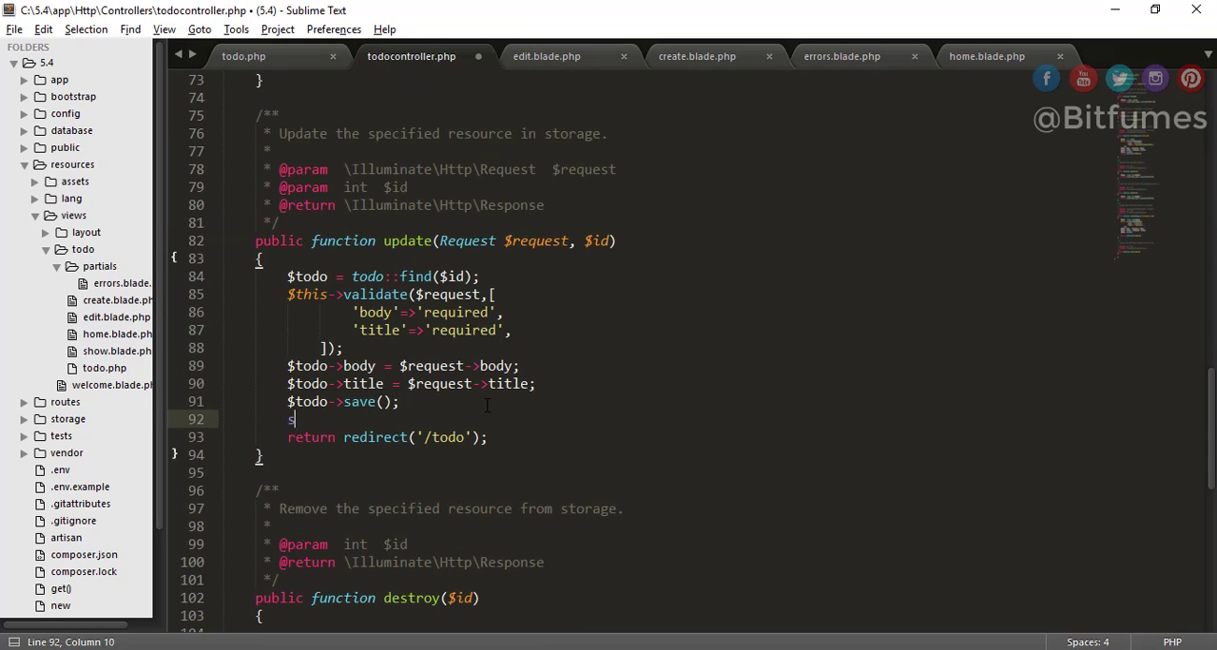
Step: Add session()->flash('message','Updated Successfully'); to the update method before the redirect
type("ession()")
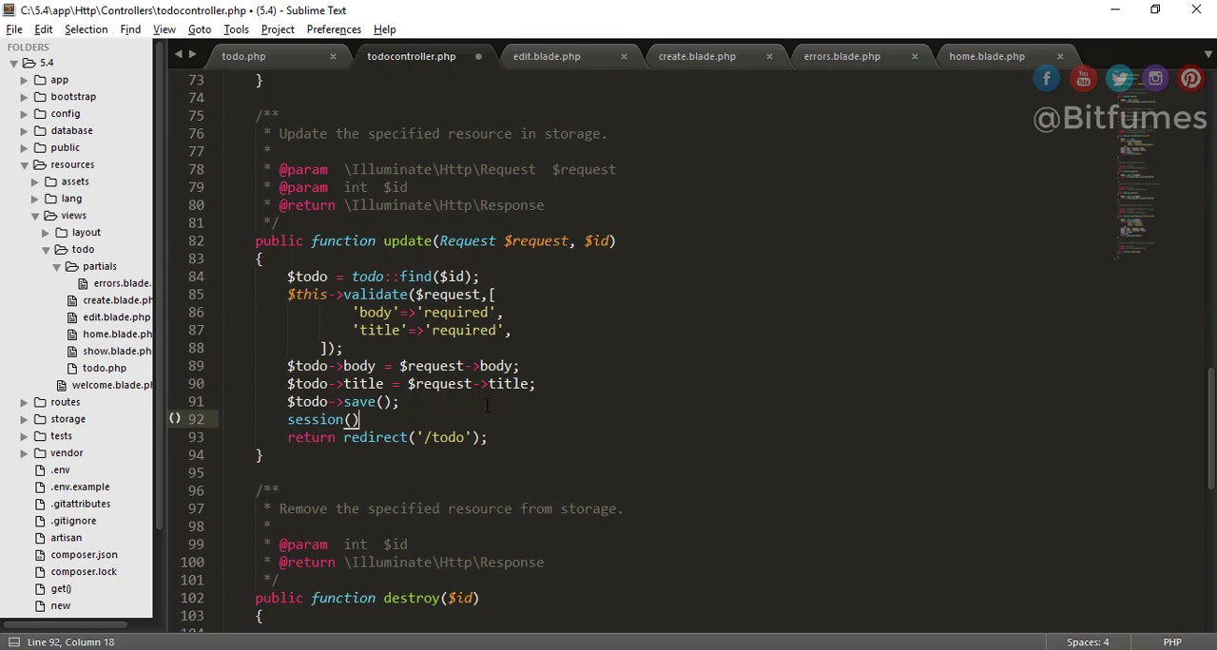
type("->flas")
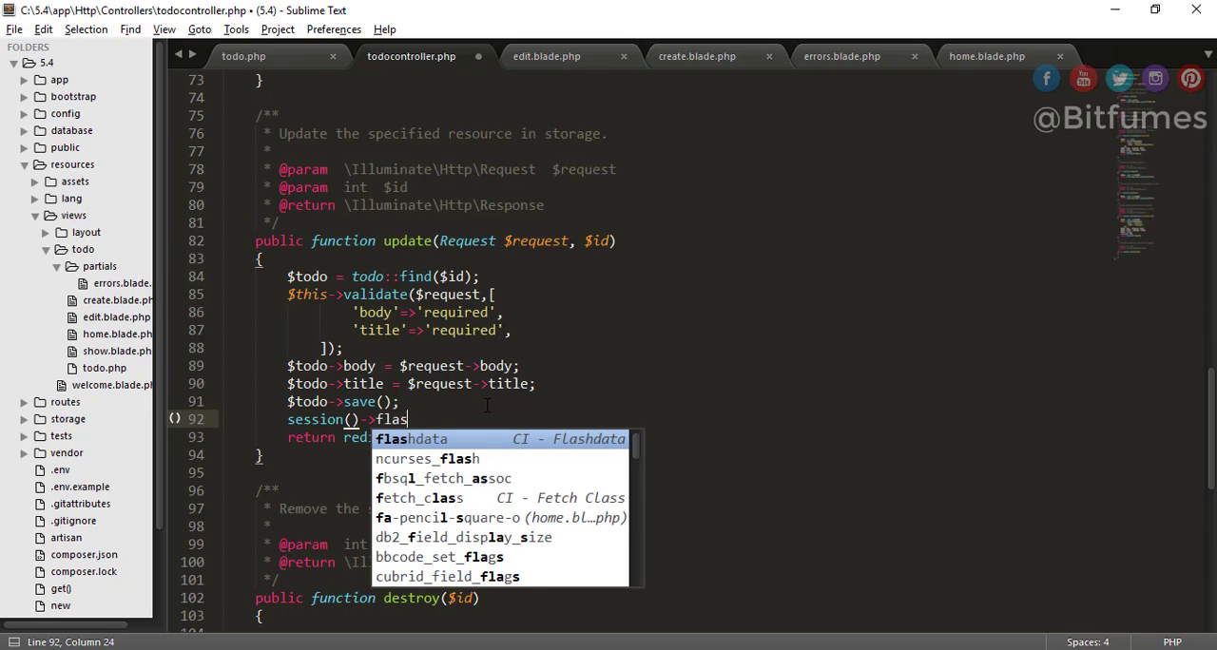
key("Tab")
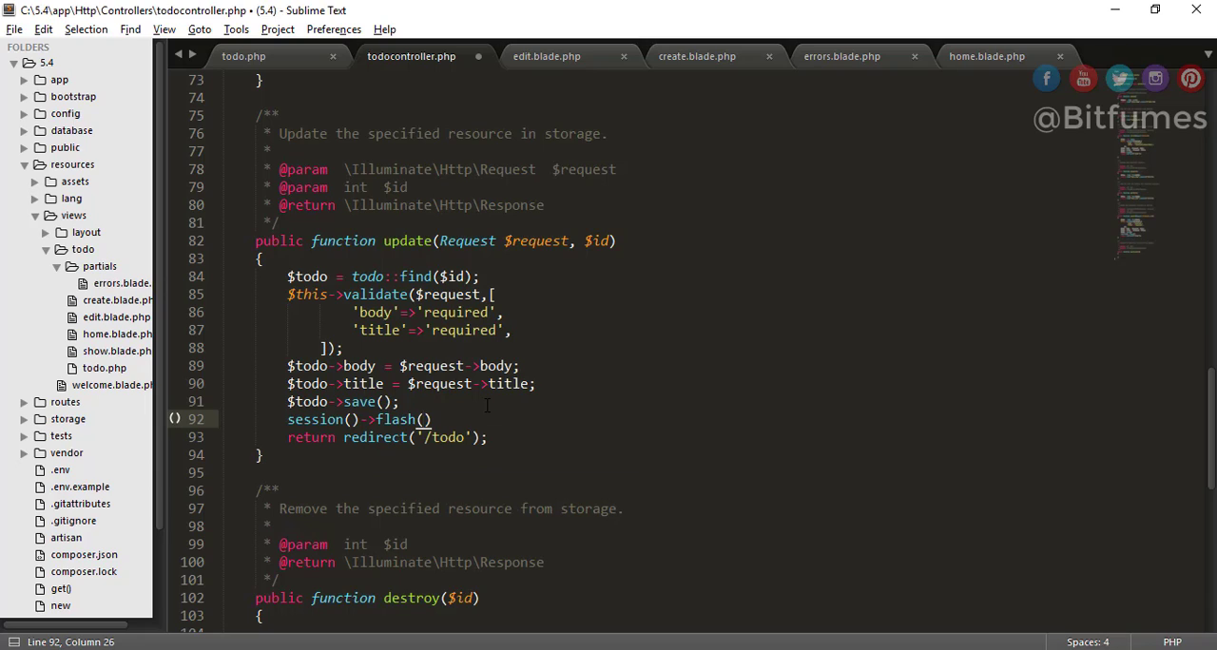
type("ed")
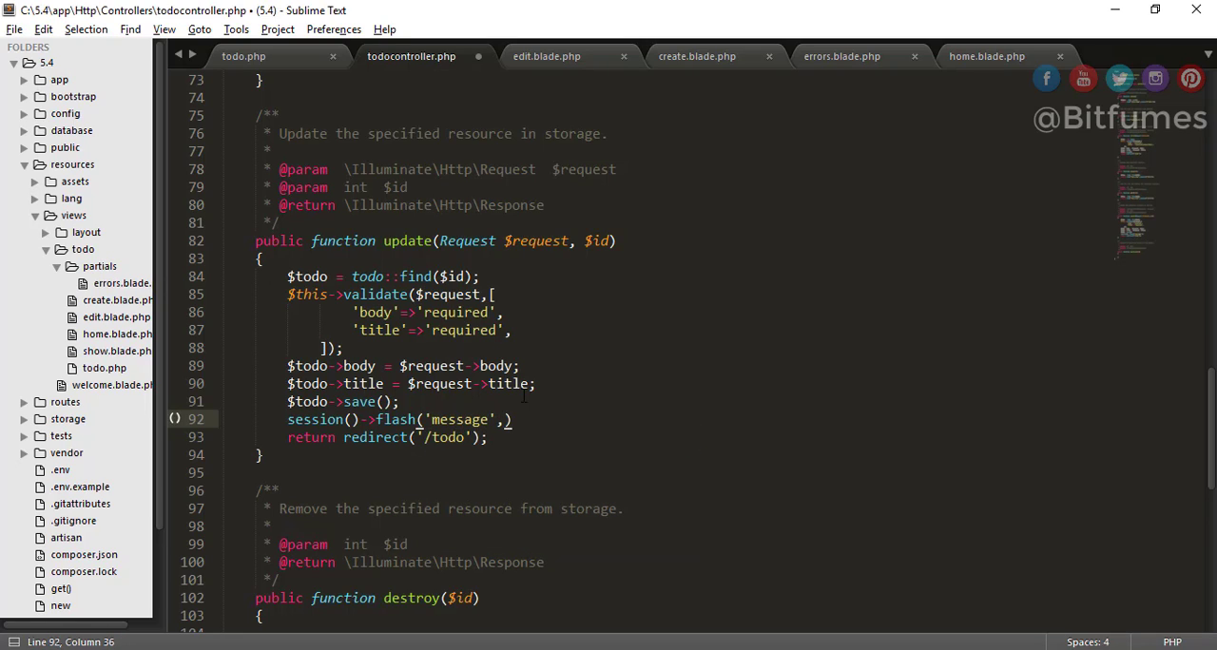
type("'")
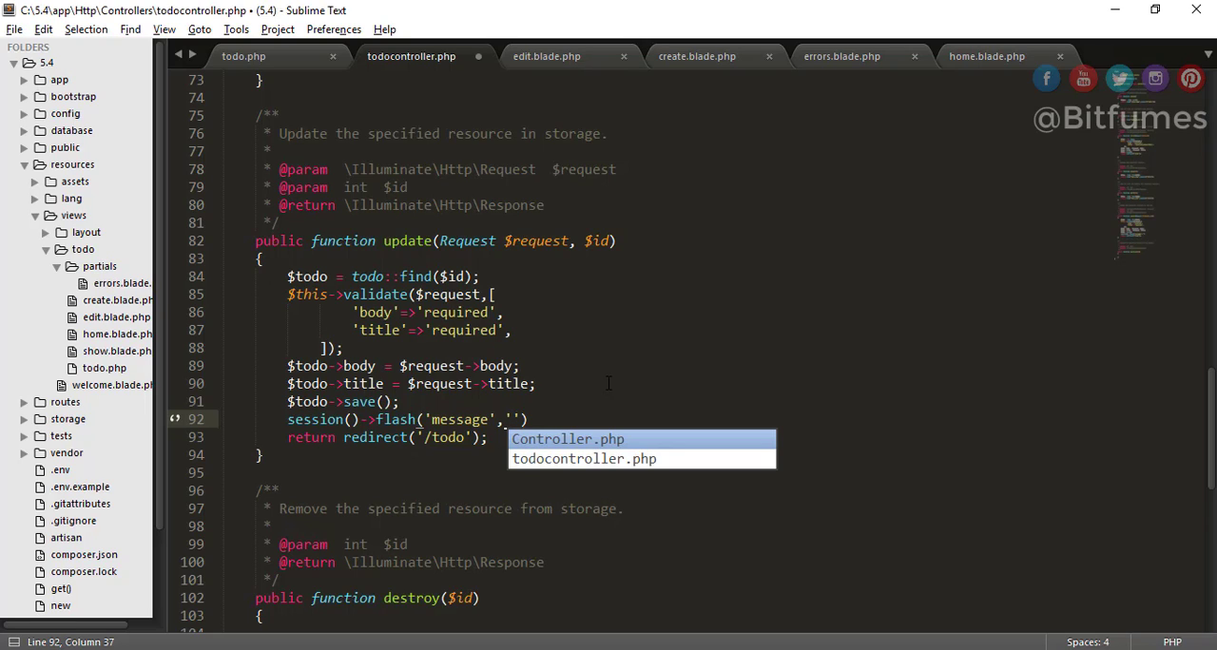
double_click(461, 420)
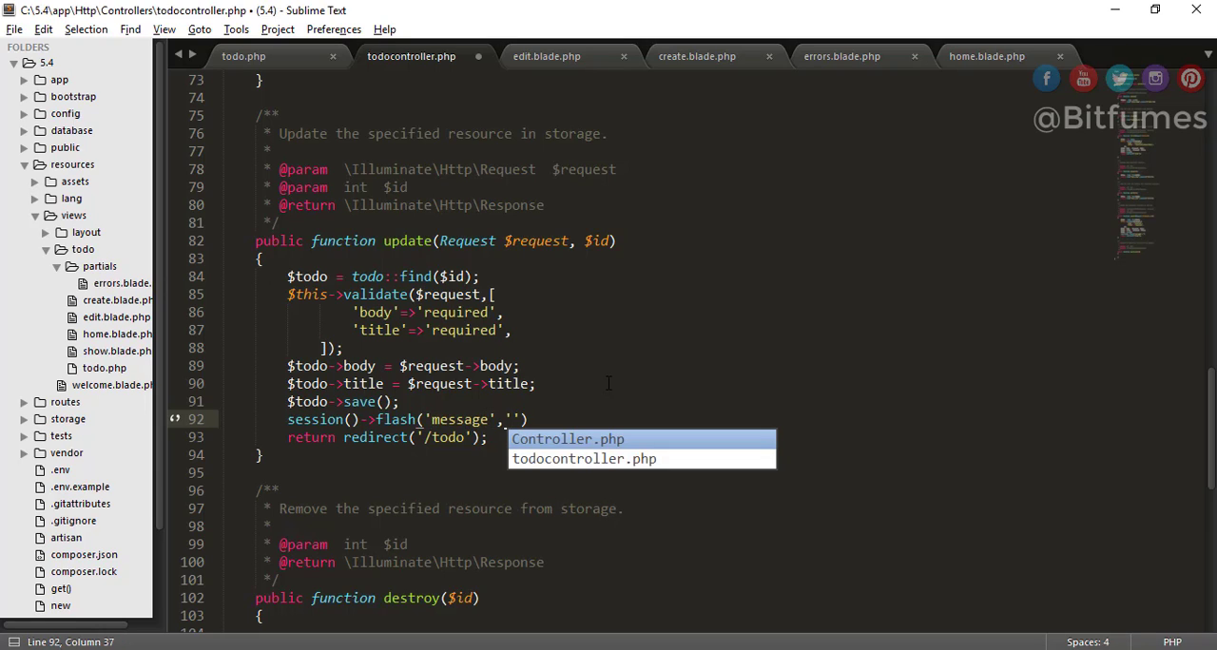
type("Updated Successf")
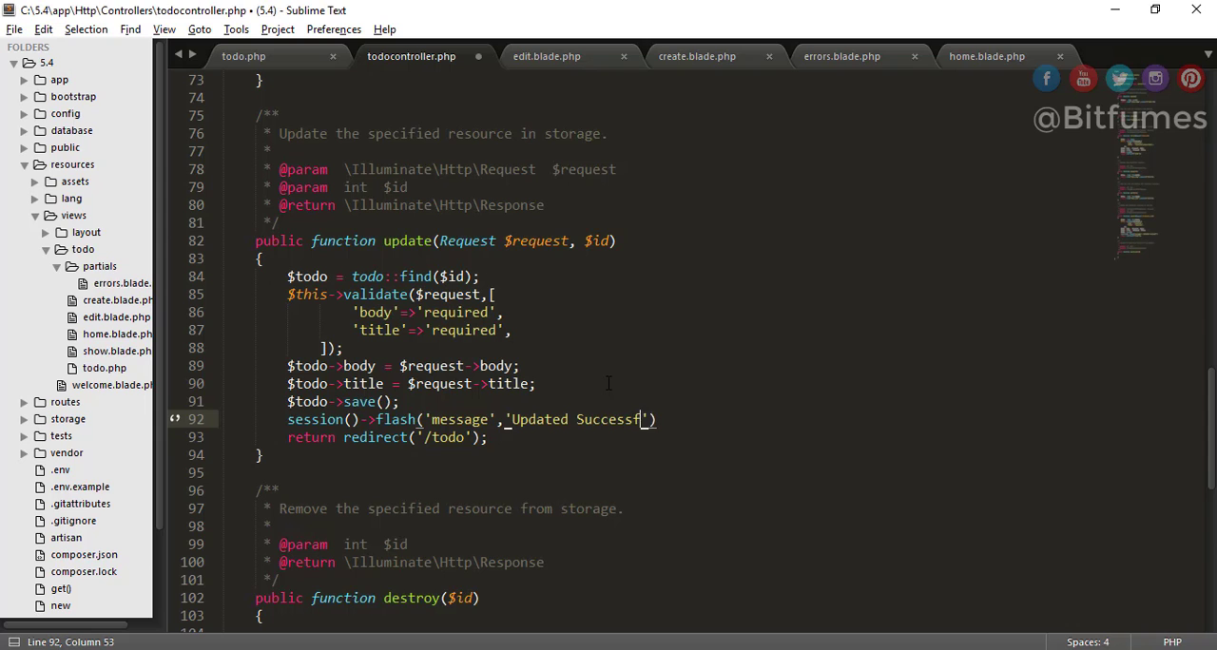
type("ully")
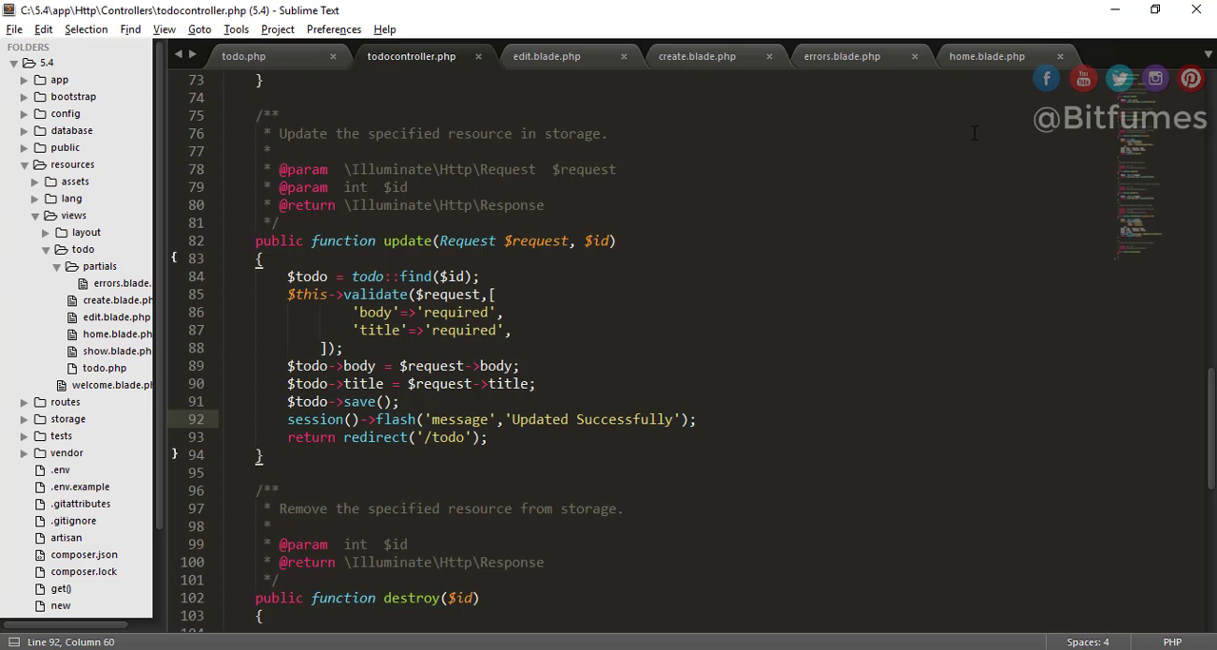
left_click(987, 56)
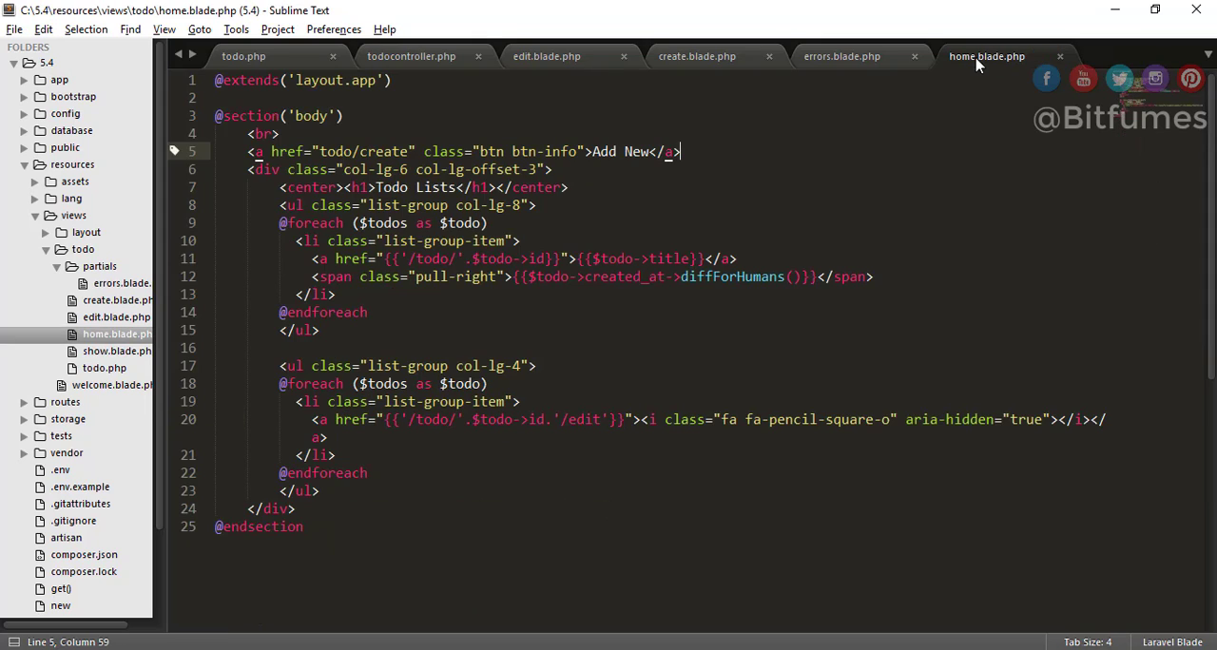
key("enter")
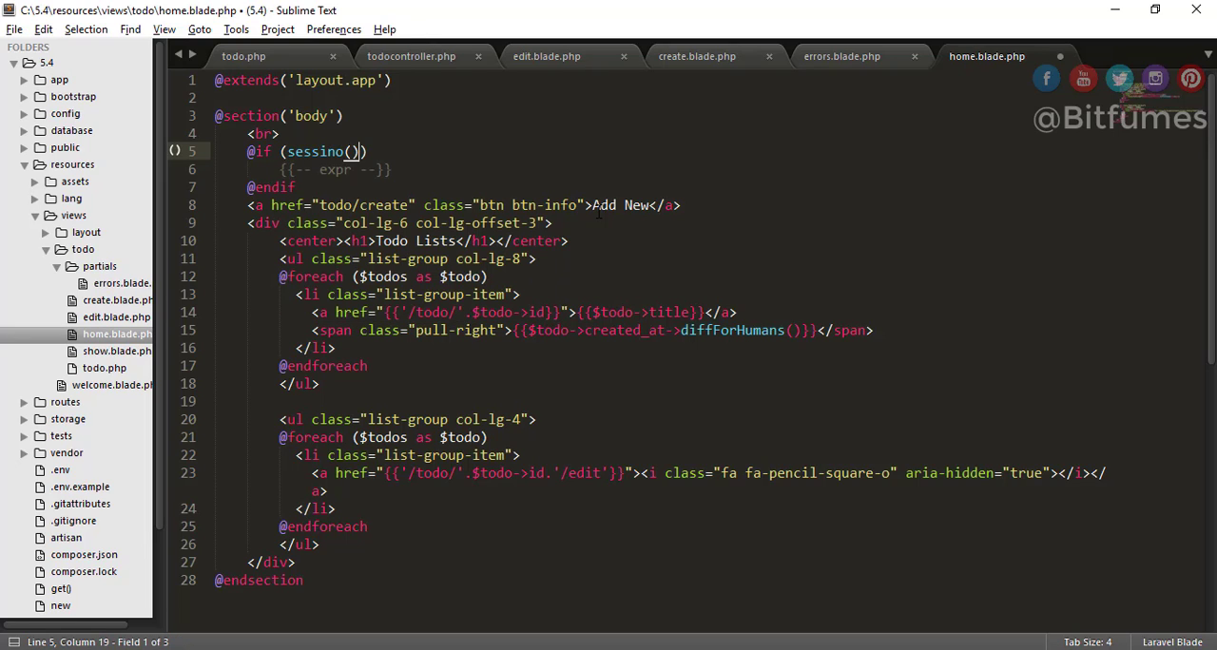
type("->has")
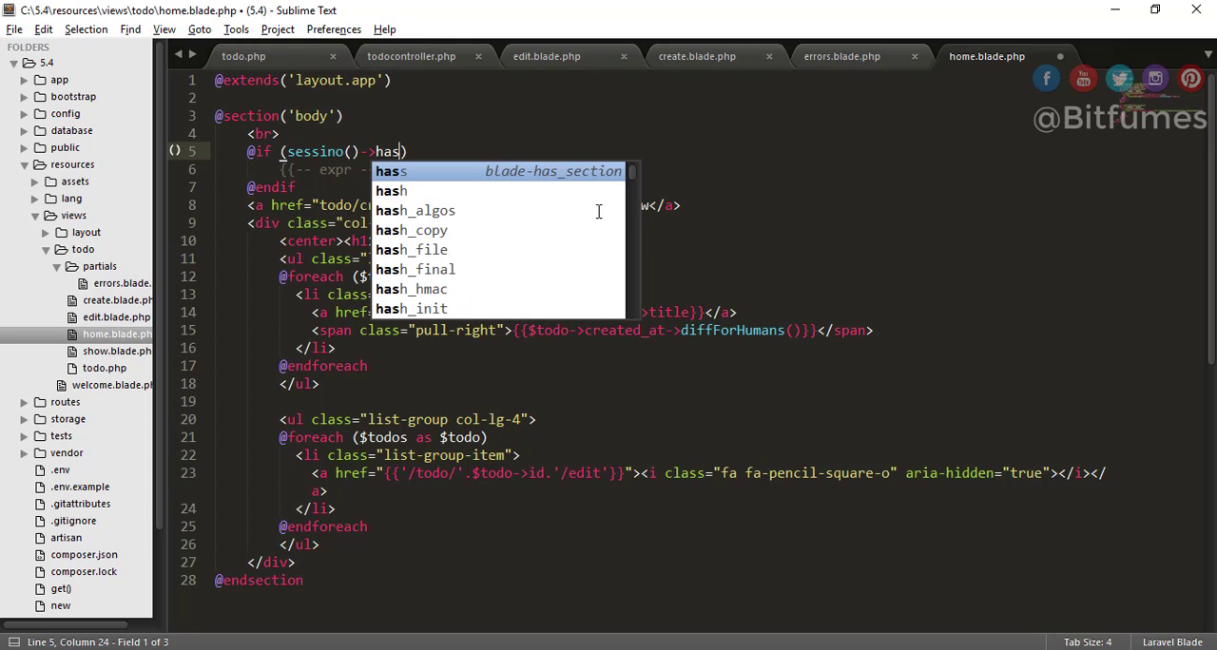
type("('")
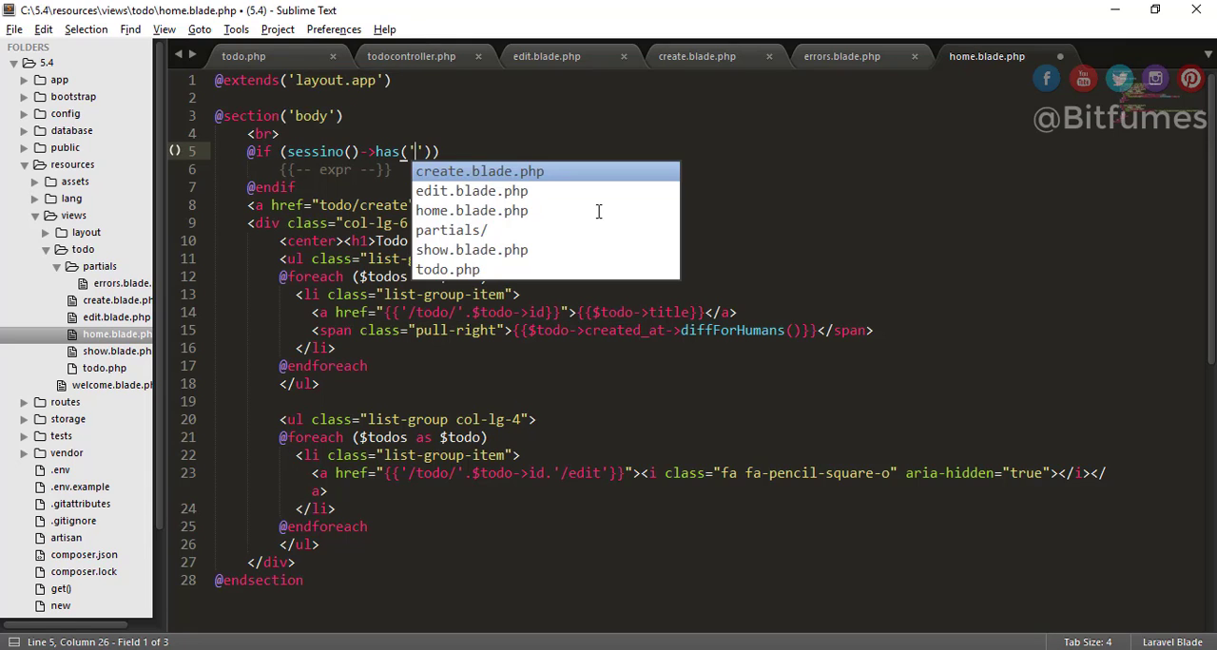
type("message")
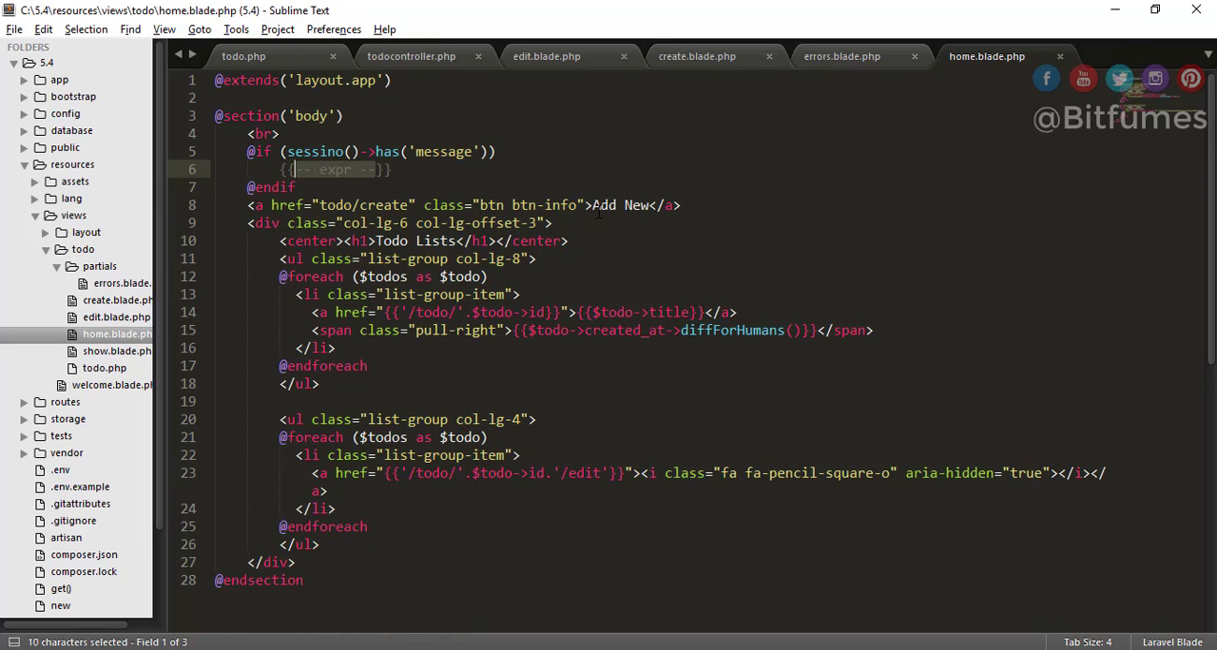
Step: Echo {{session()->get('message')}} inside the if block, fixing the 'seesion' typo
type("seesion}}")
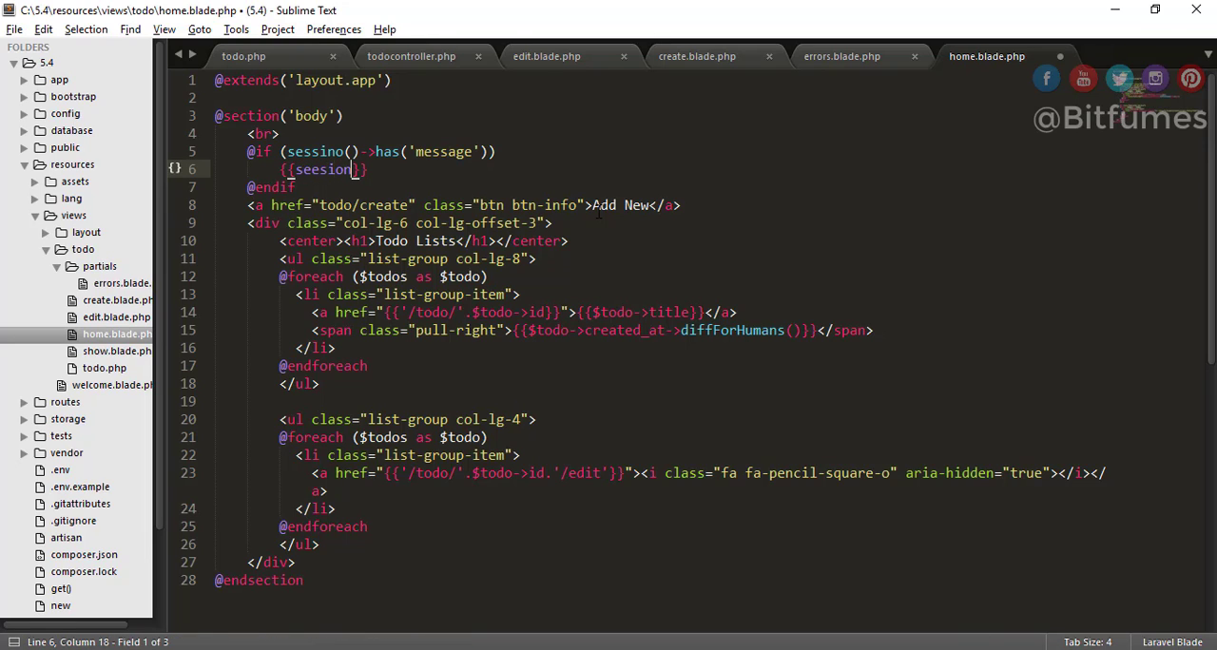
key("backspace")
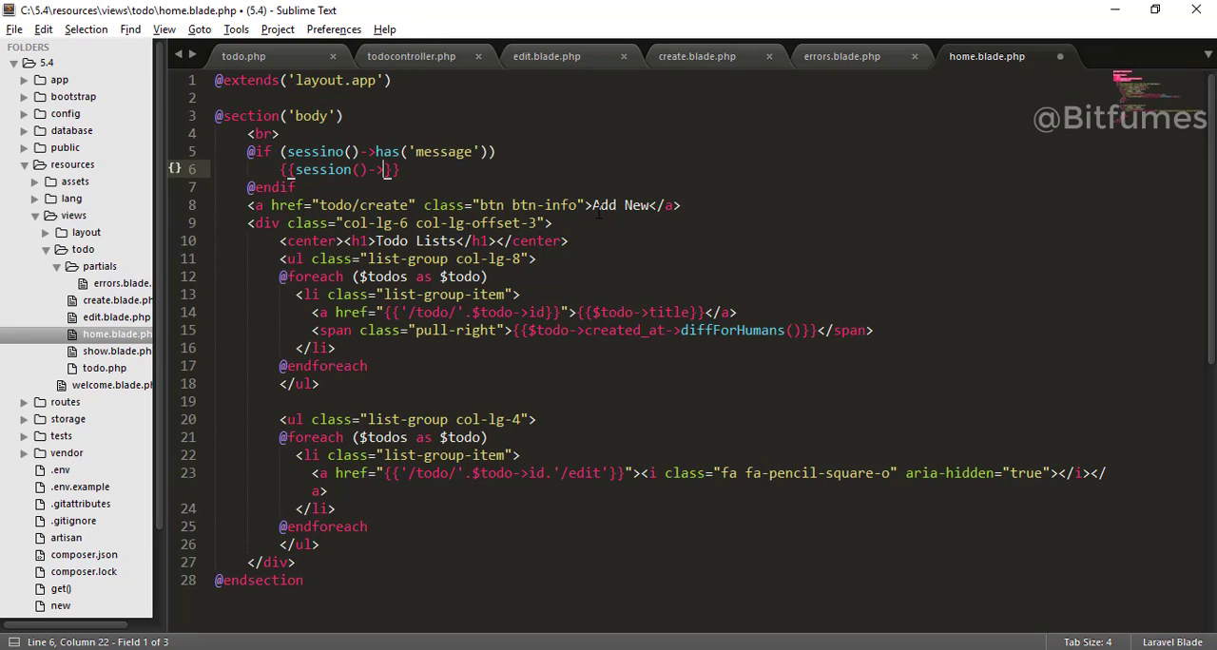
type("get('edi")
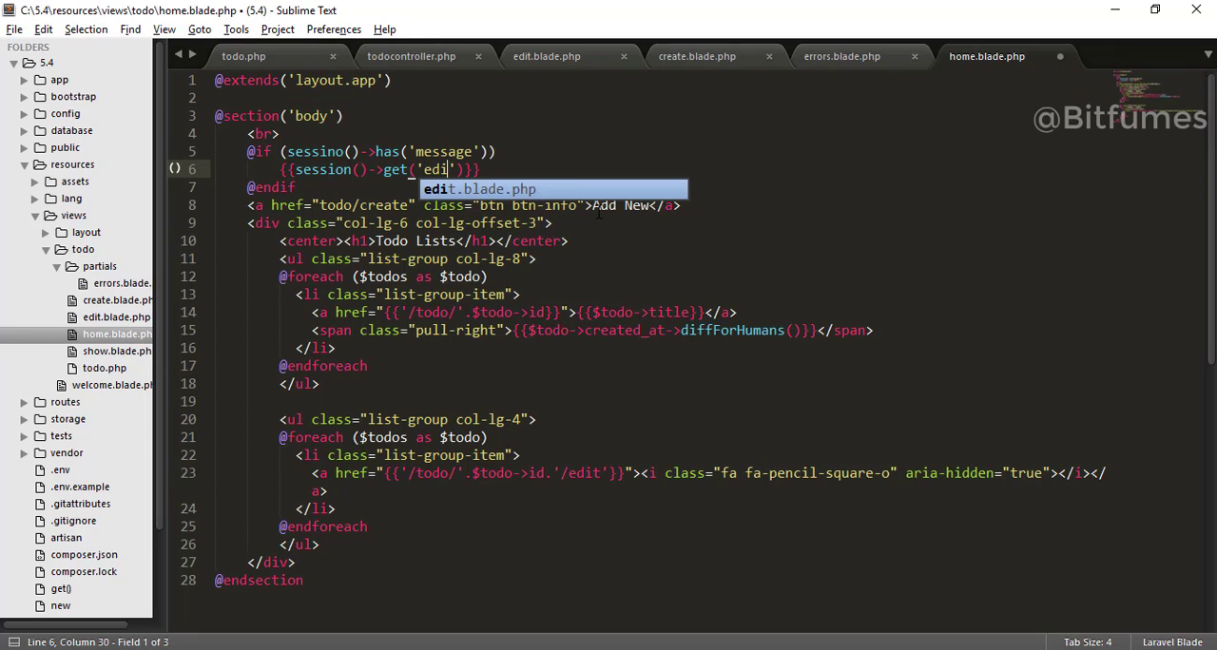
type("message")
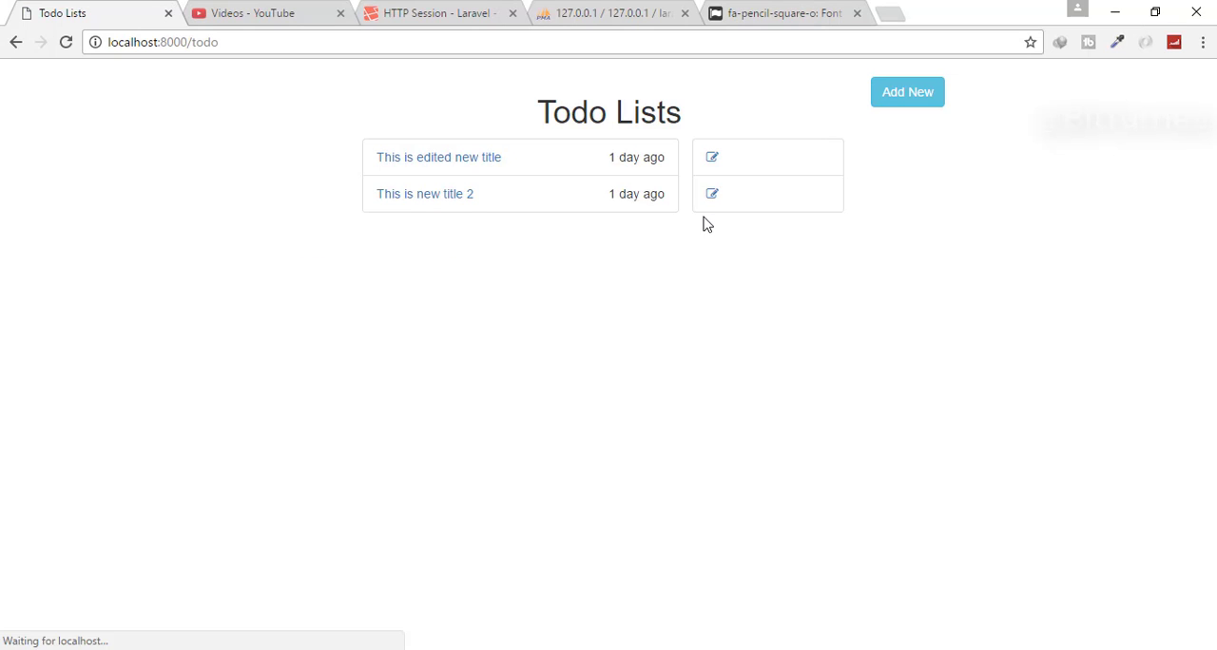
Step: Resubmit the first todo's edit form to see 'Updated Successfully' on the list page
left_click(712, 157)
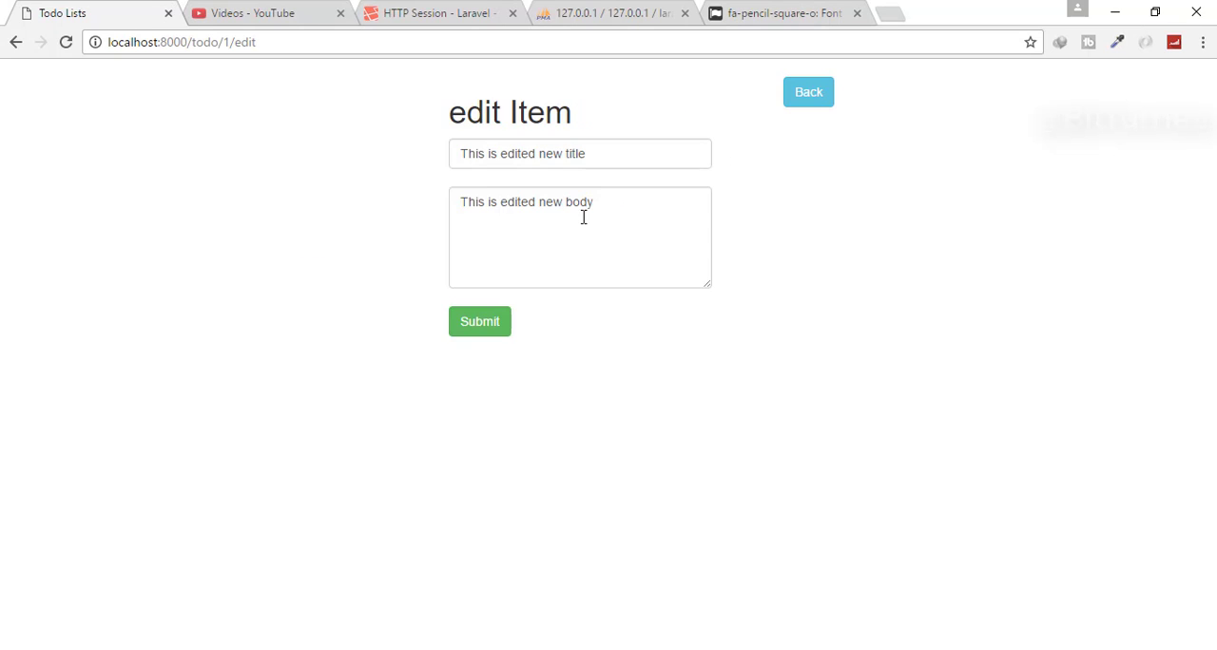
left_click(480, 321)
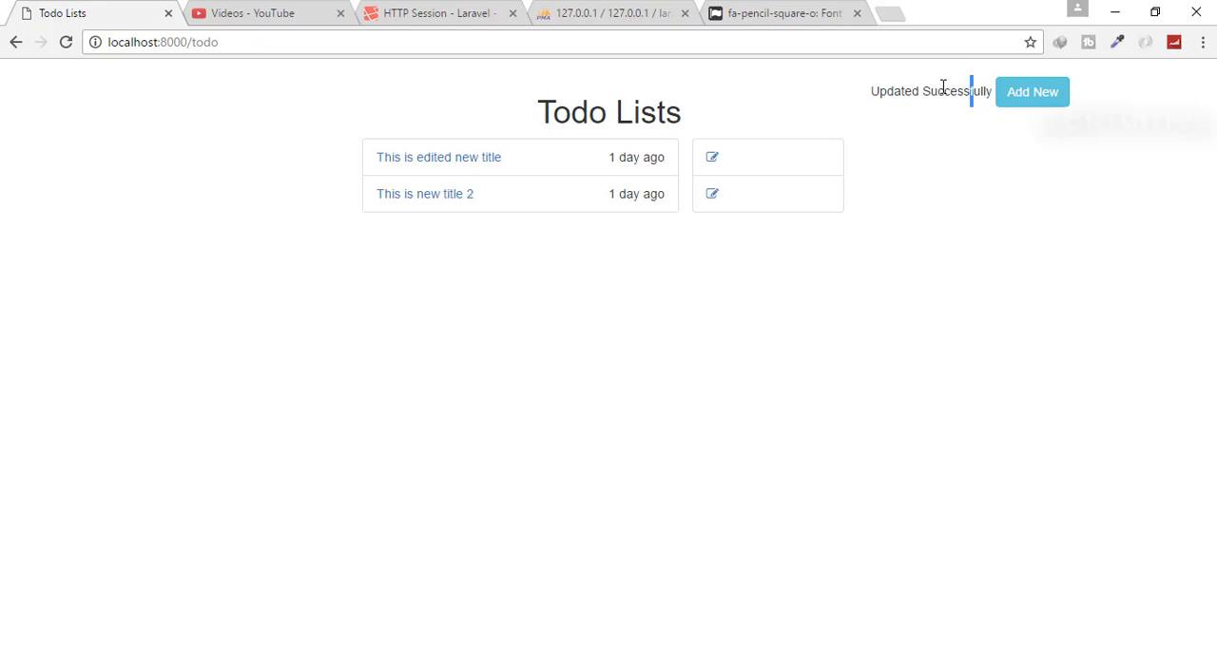
mouse_move(894, 168)
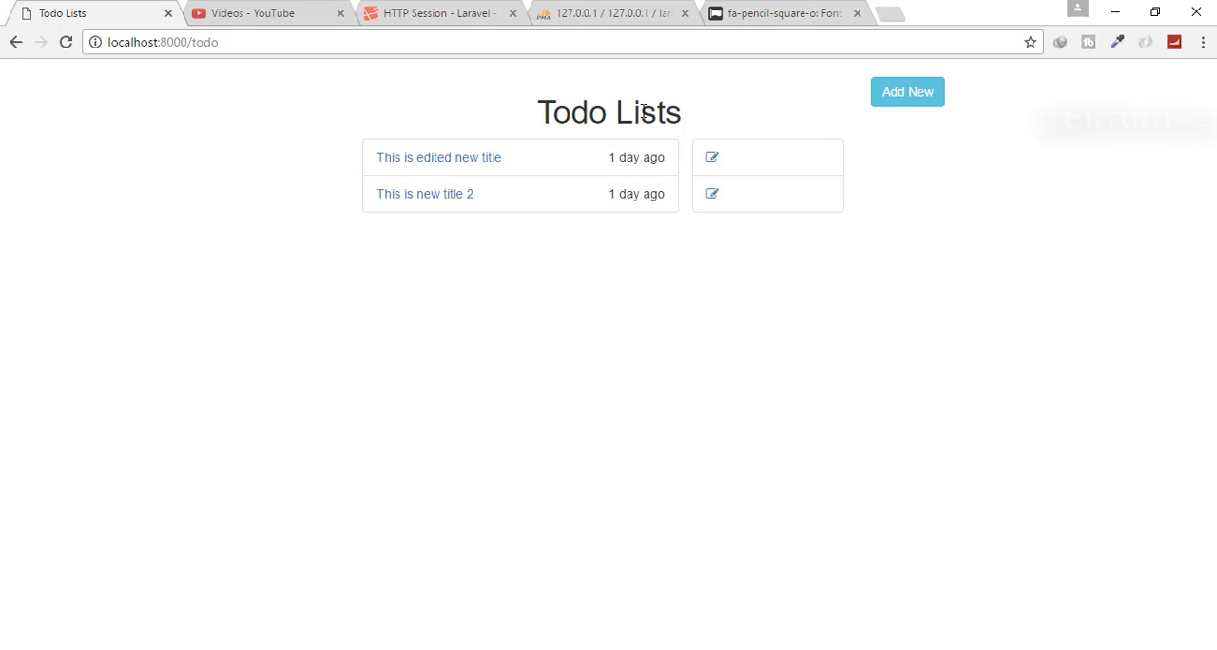
mouse_move(878, 99)
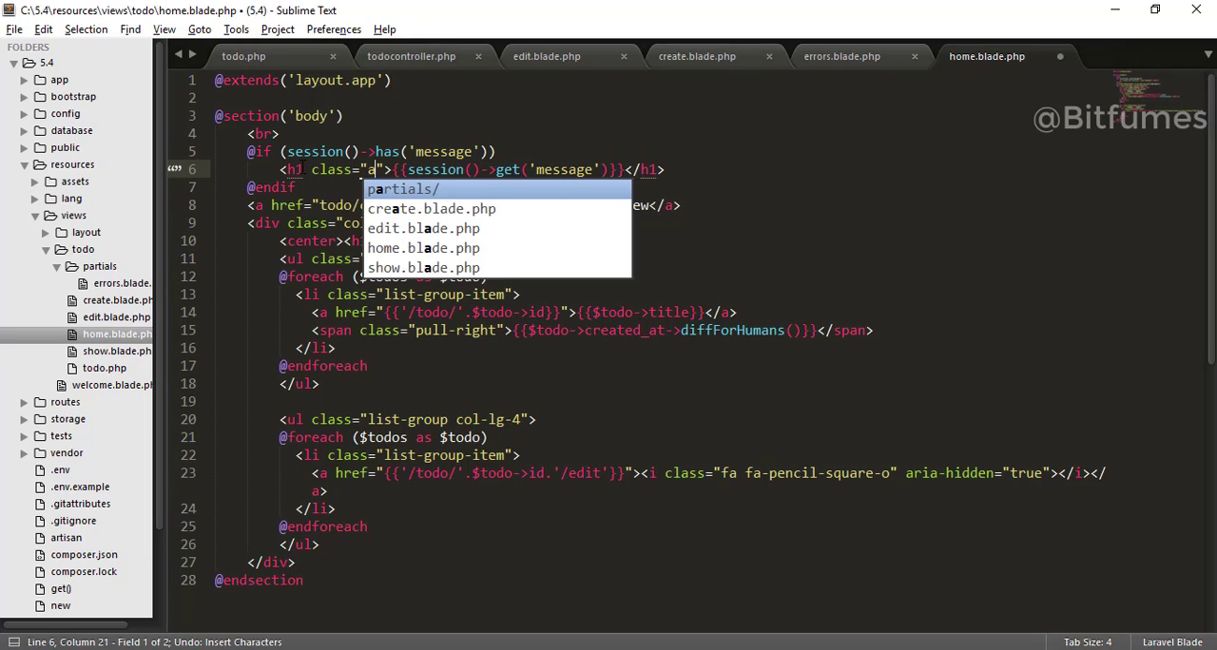
Step: Wrap the session message in an h1 with classes 'alert alert-success' in home.blade.php
type("lert alert")
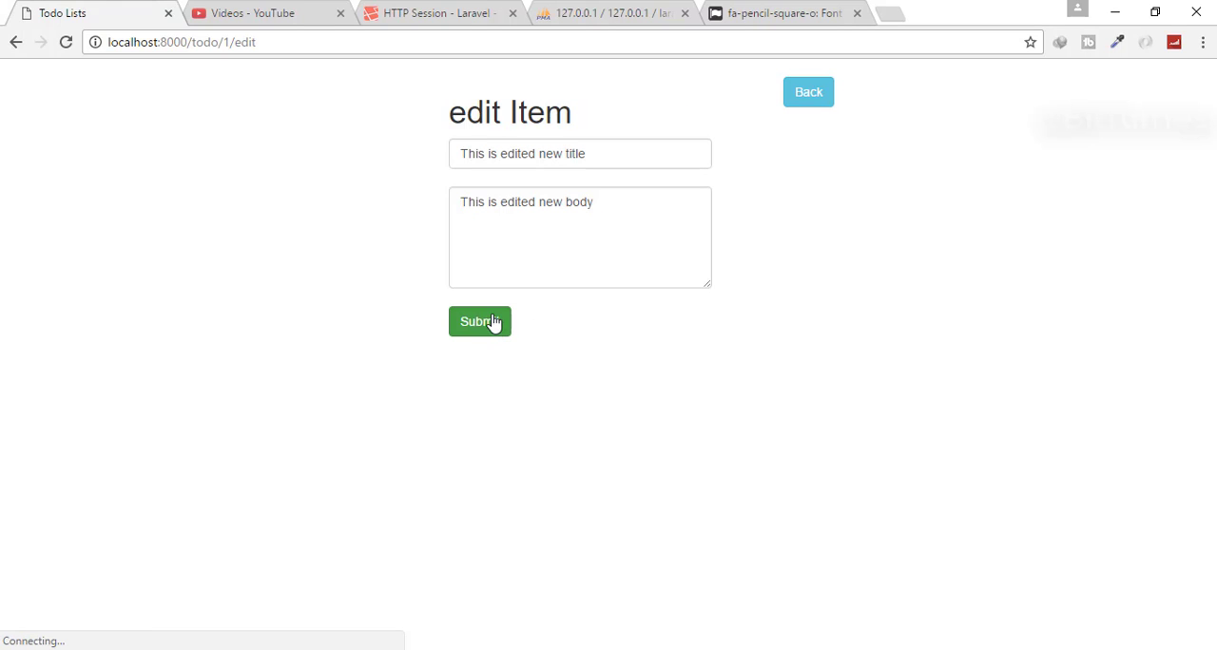
Step: Submit the todo edit form and view the green 'Updated Successfully' alert above Todo Lists
left_click(479, 321)
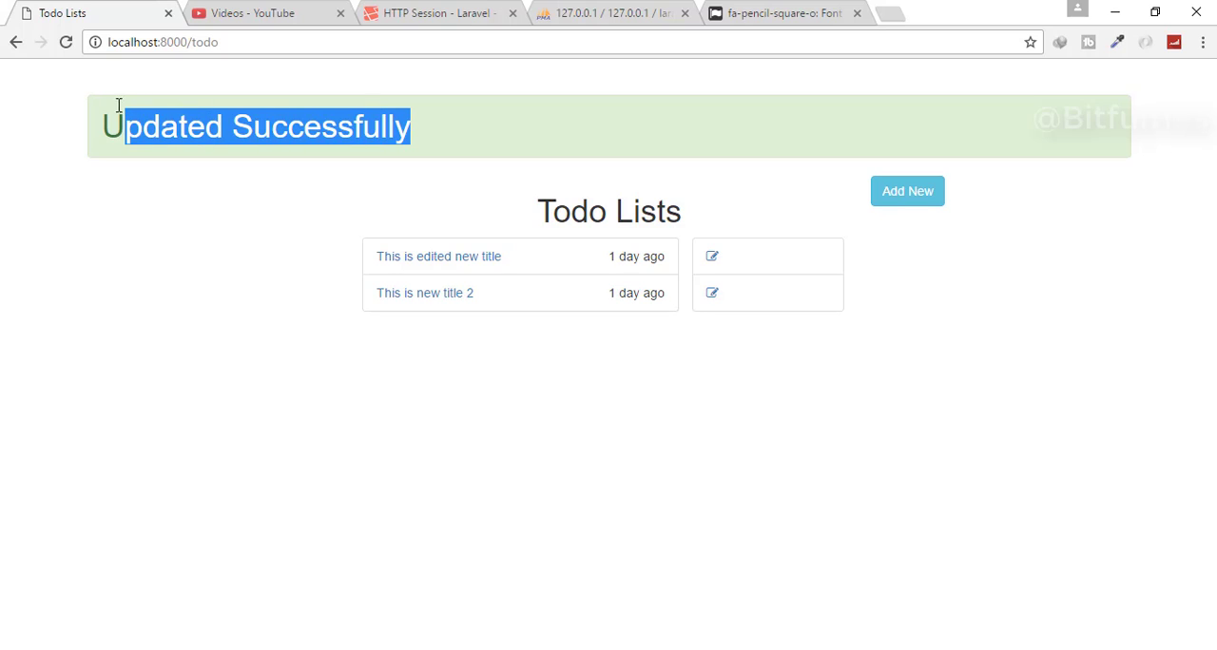
left_click(198, 206)
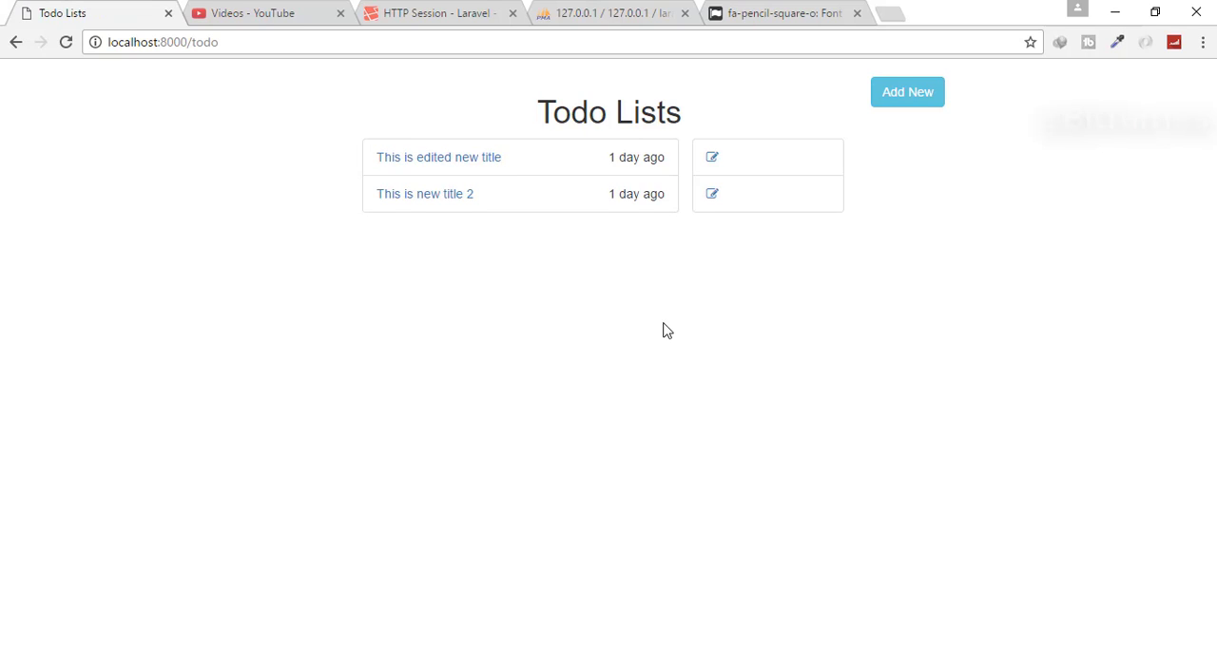
mouse_move(494, 300)
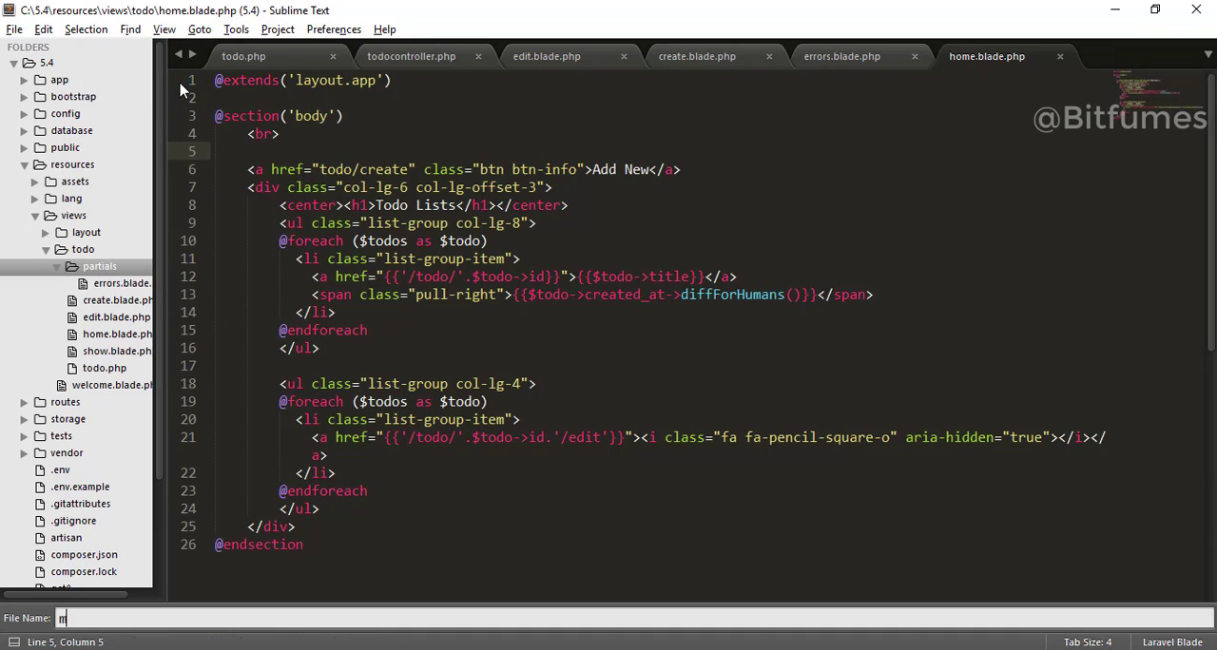
Step: Create partials/message.blade.php holding the alert block and return to home.blade.php
type("essage.blad")
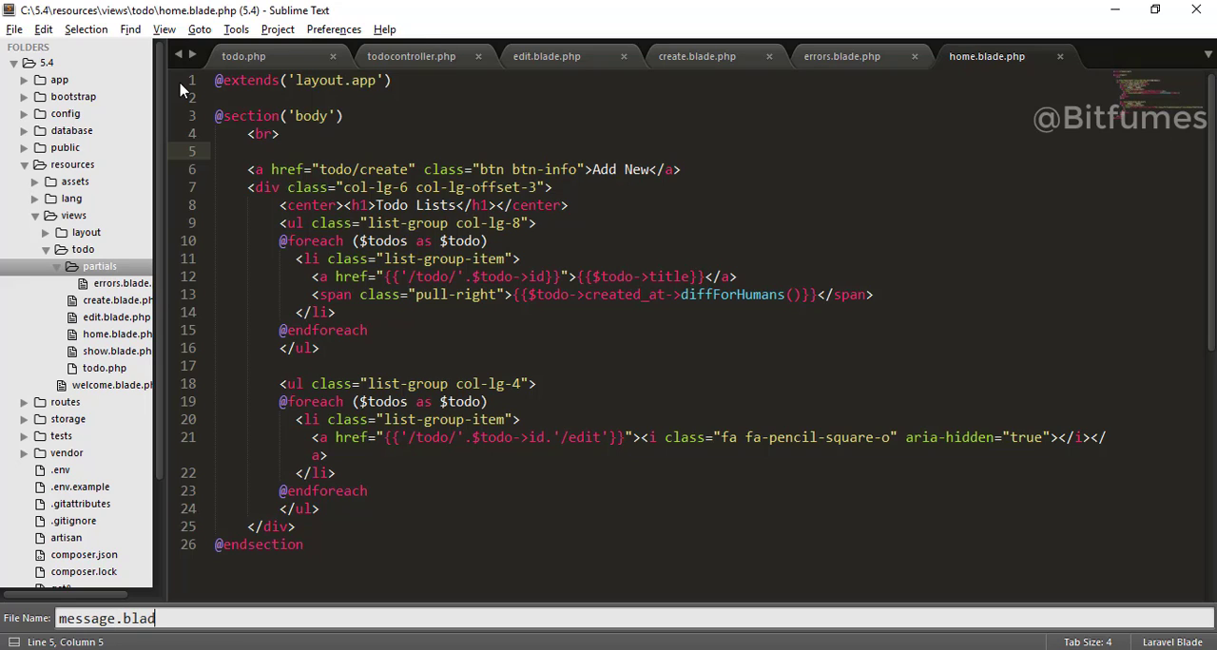
key("enter")
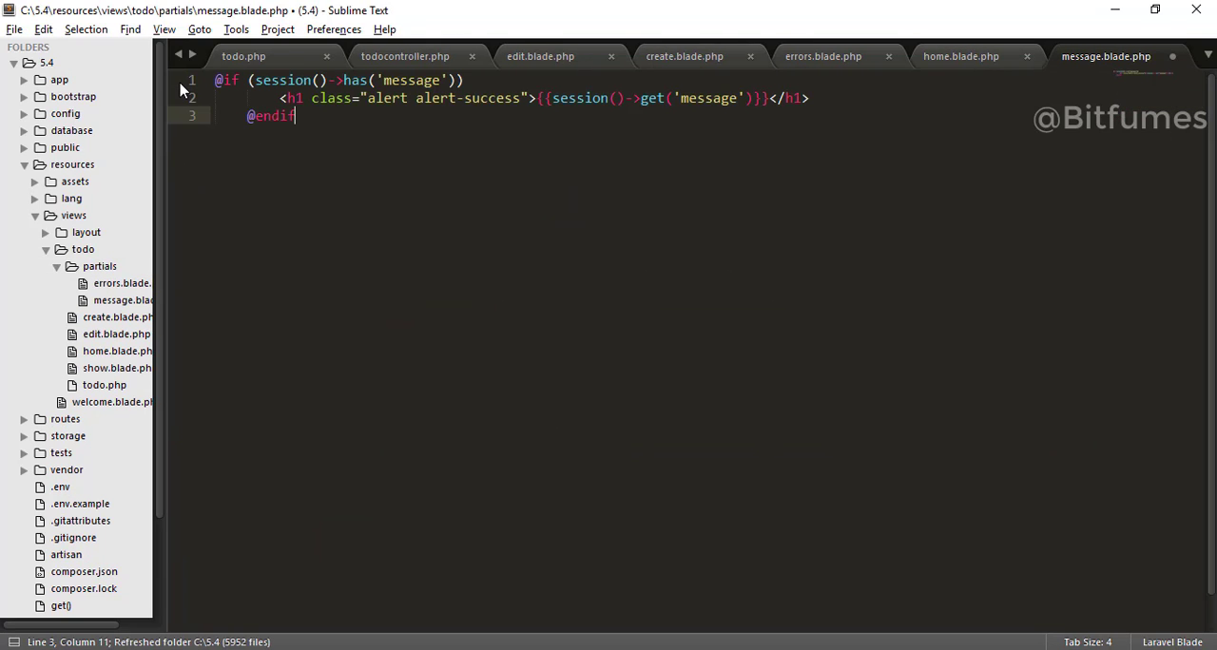
left_click(971, 56)
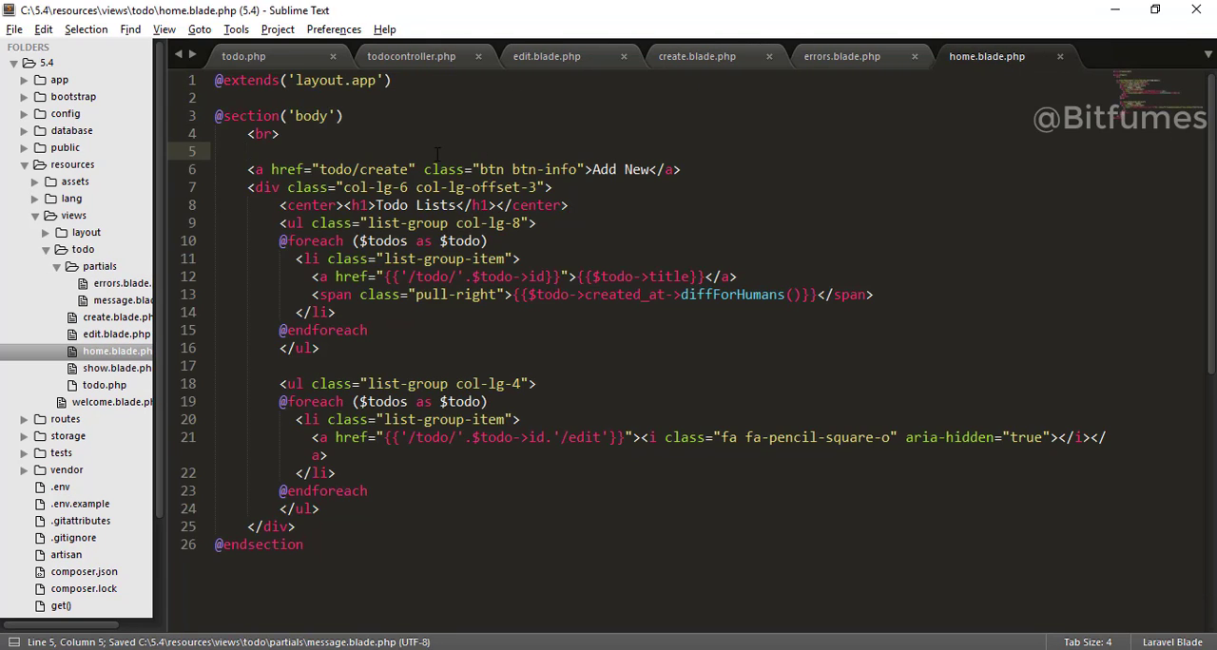
type("@incl;ude('")
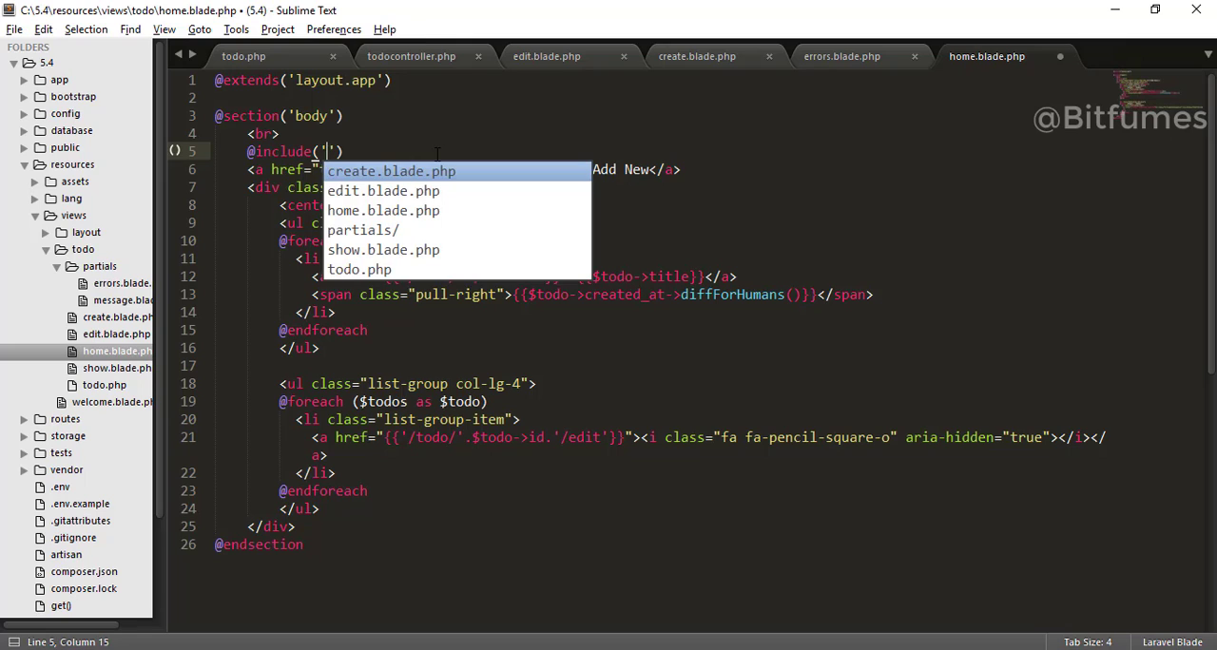
type("todo")
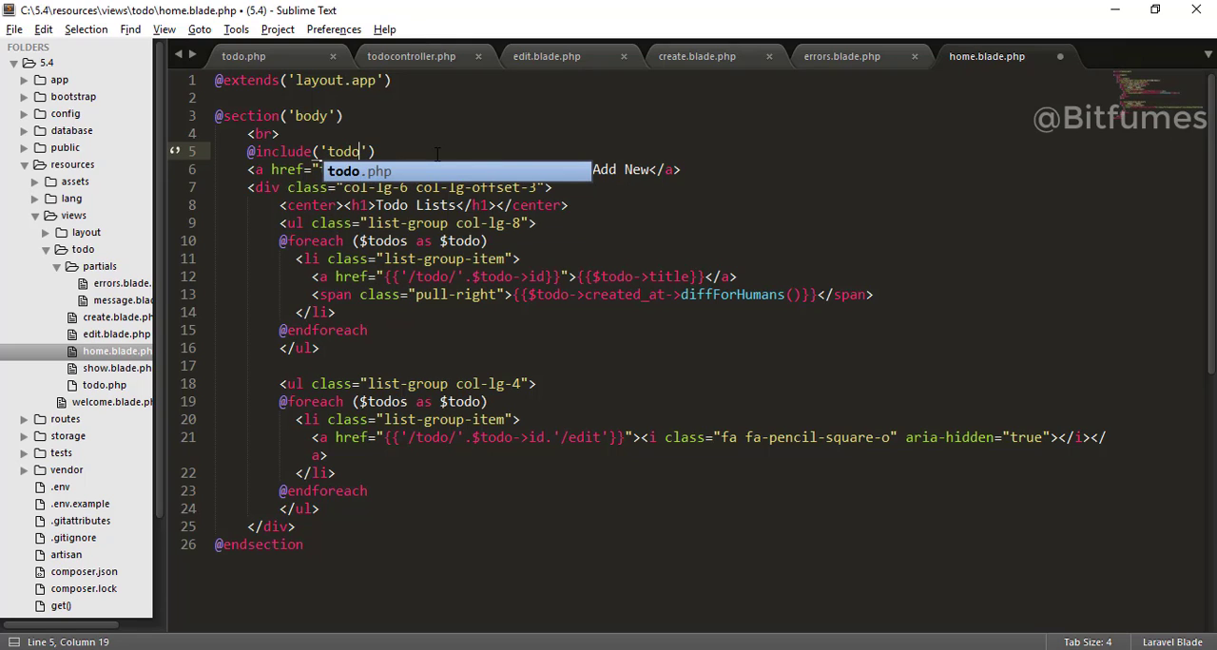
type(".partials")
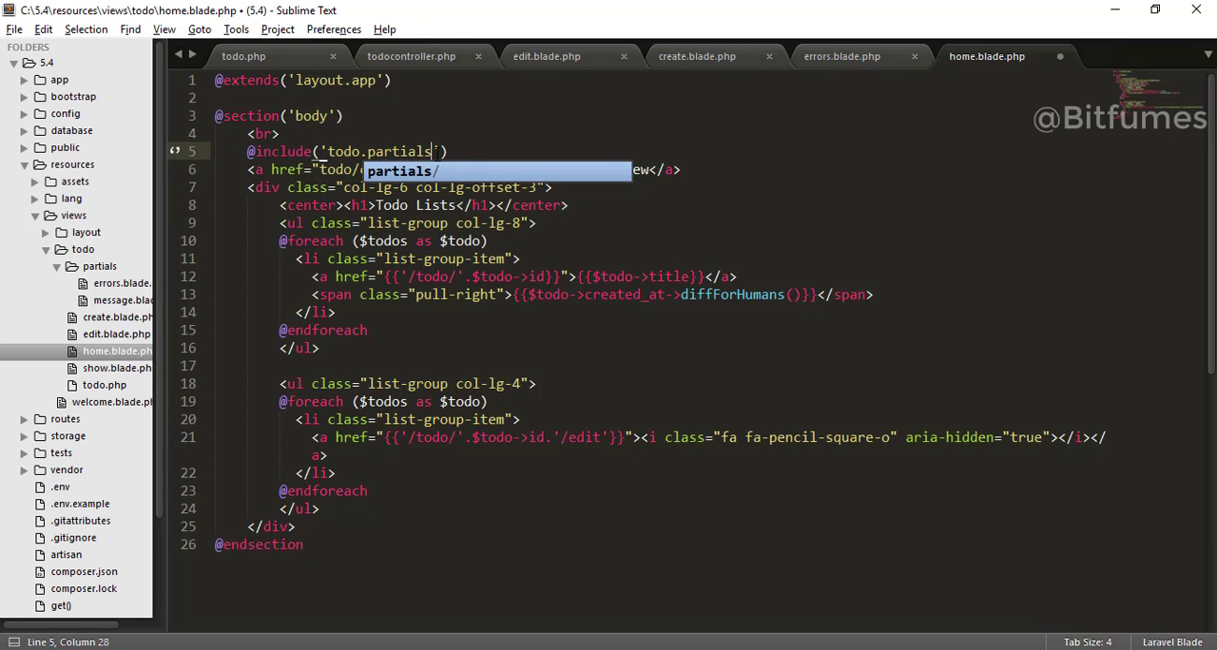
type(".message")
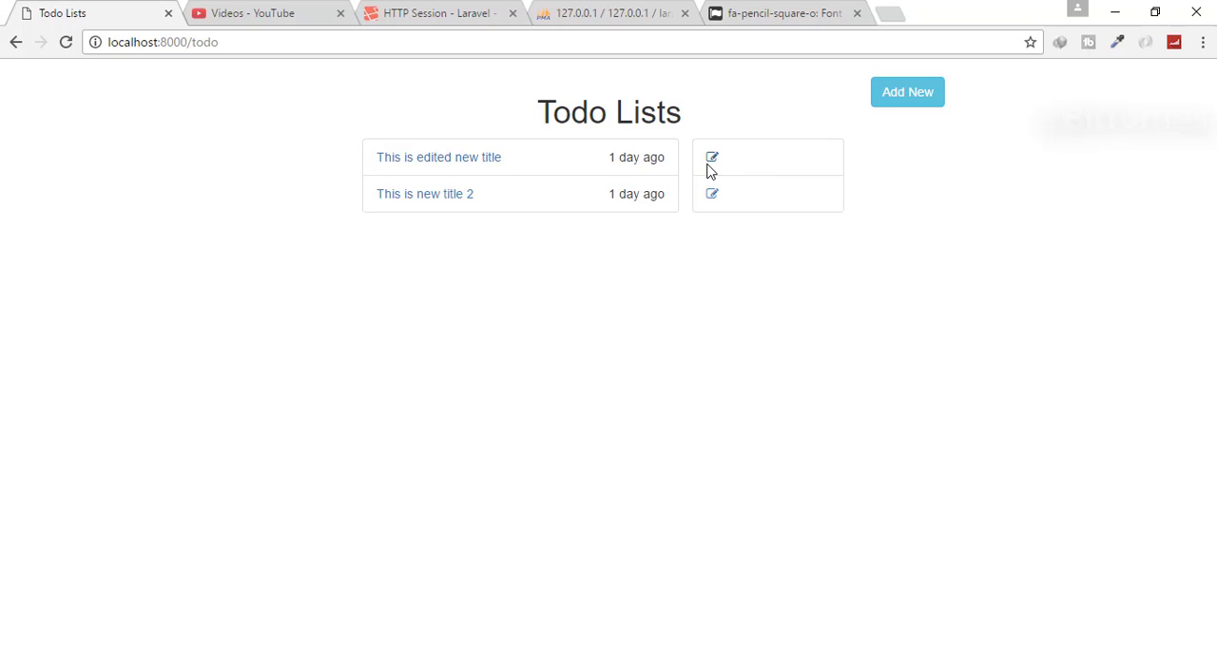
Step: Reopen the first todo's edit form via its pencil icon and submit it again
left_click(711, 155)
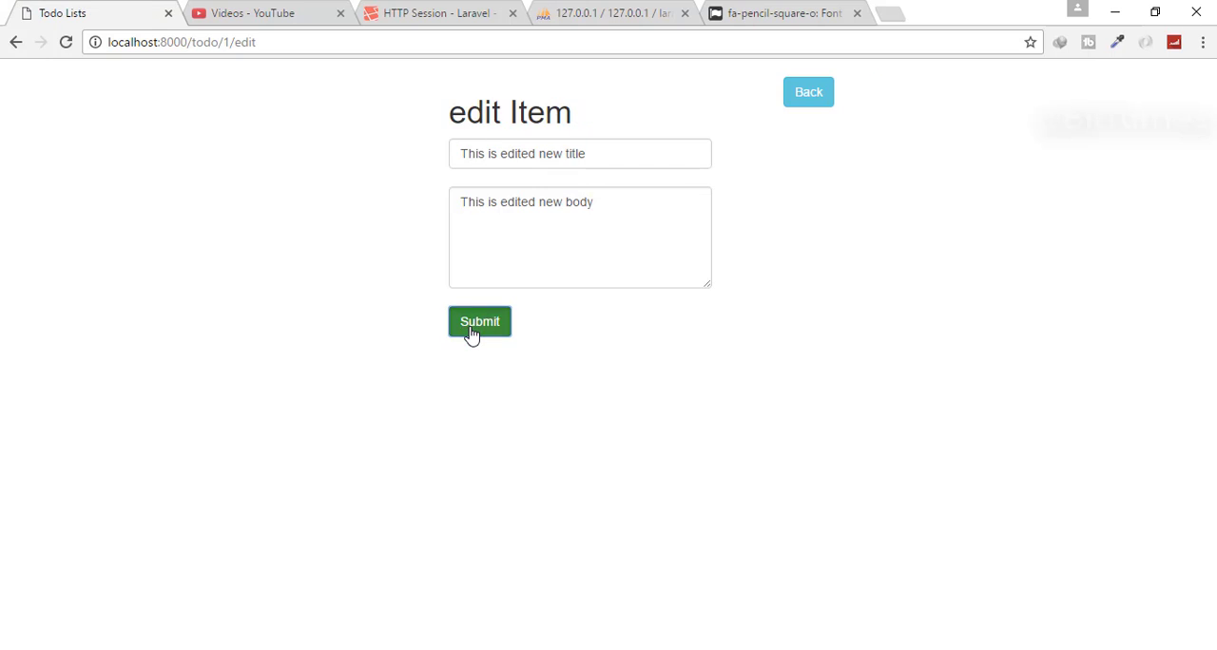
left_click(478, 322)
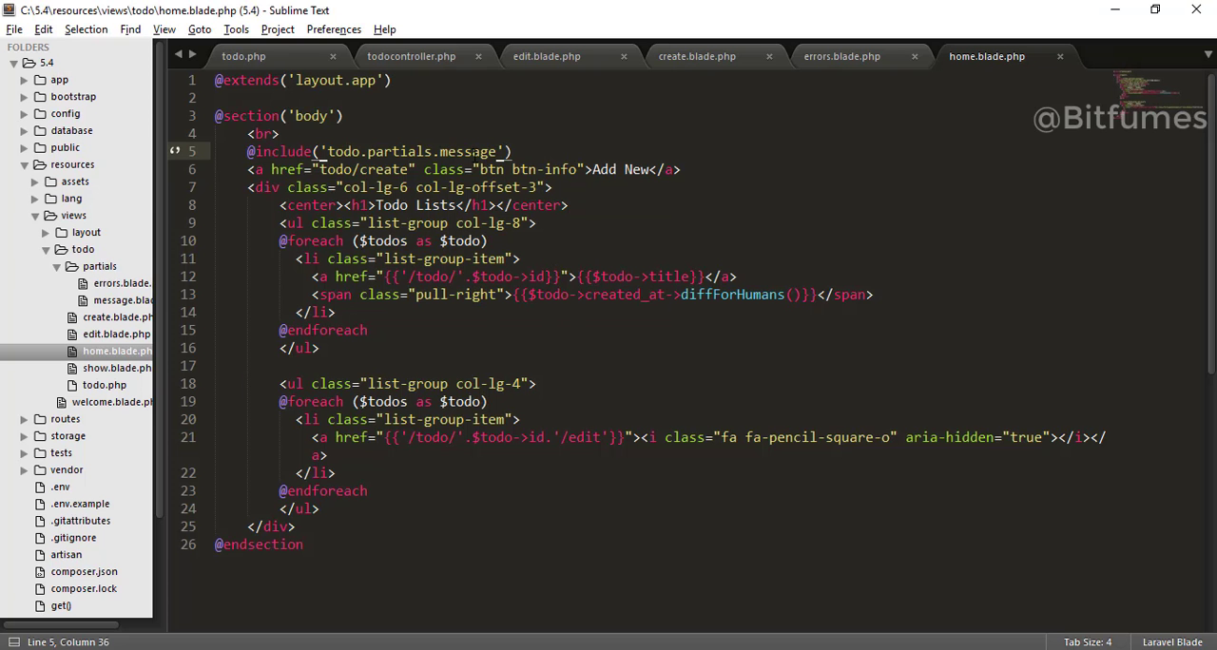
Step: Switch to todocontroller.php to view update() flashing 'Updated Successfully' before redirecting to /todo
left_click(411, 57)
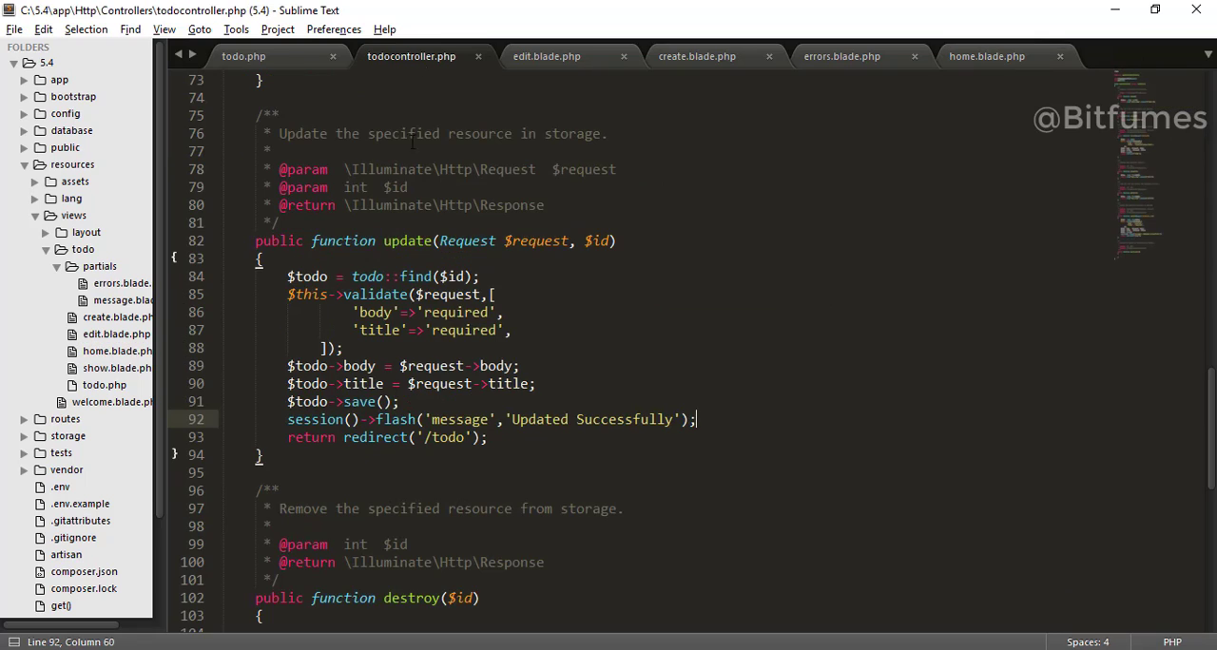
mouse_move(633, 327)
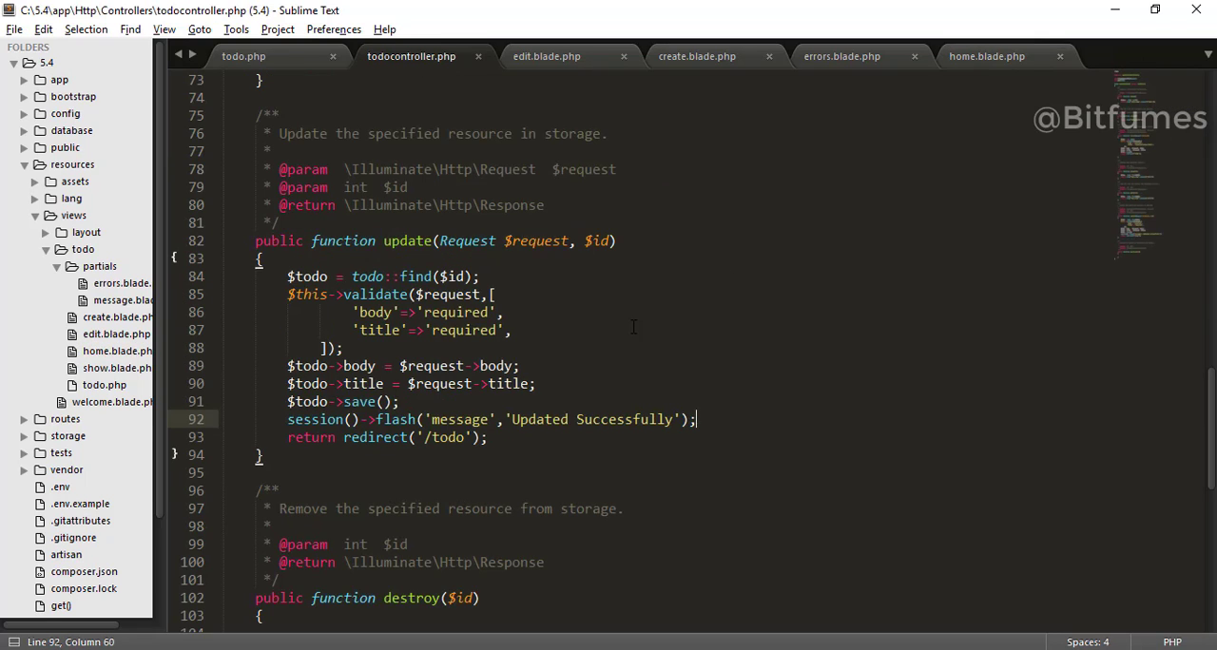